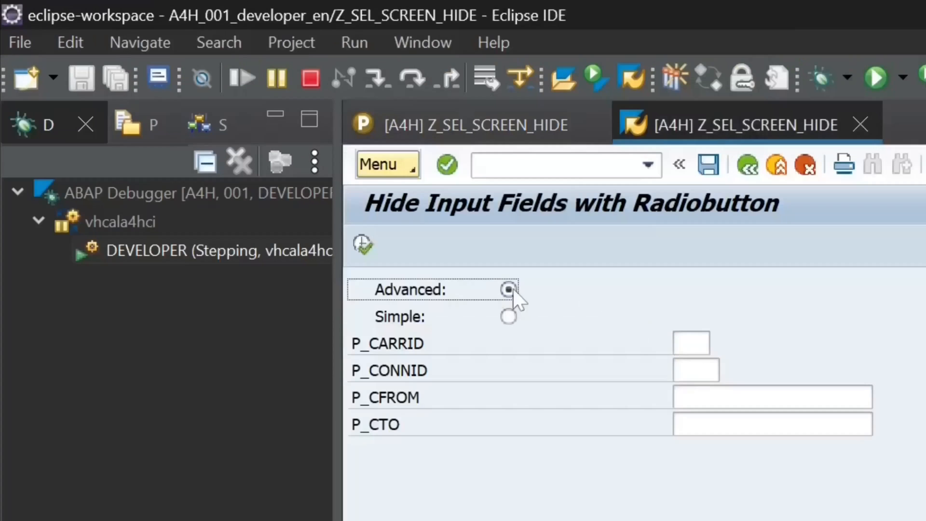
Step: Toggle Simple and Advanced to confirm P_CFROM and P_CTO hide when Simple is chosen
left_click(507, 316)
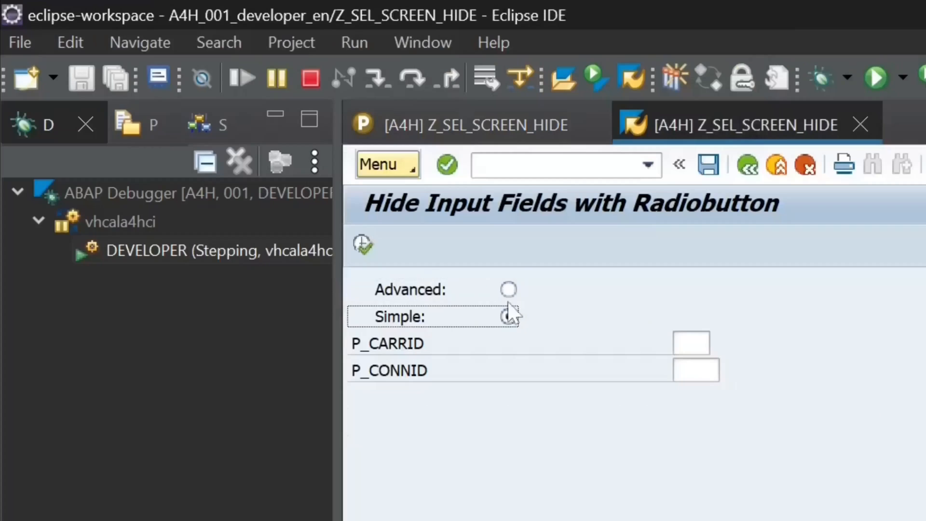
left_click(508, 289)
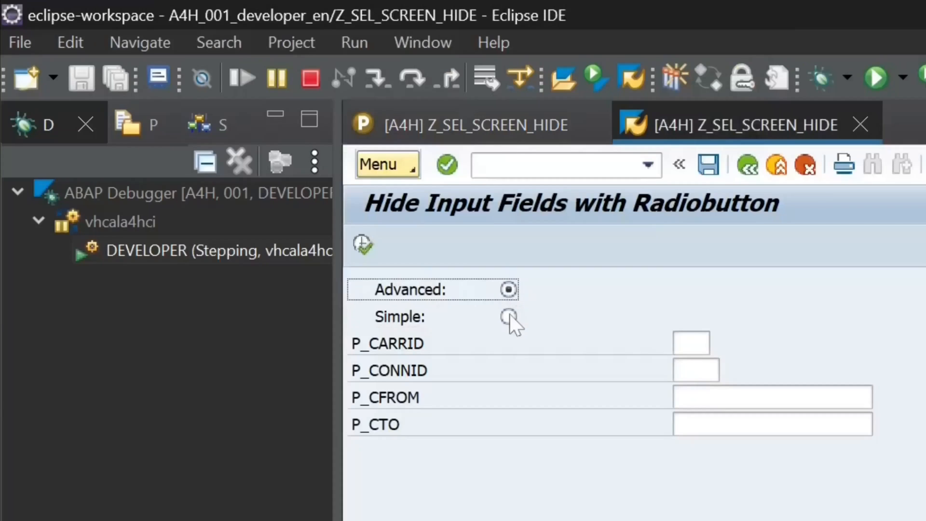
left_click(508, 316)
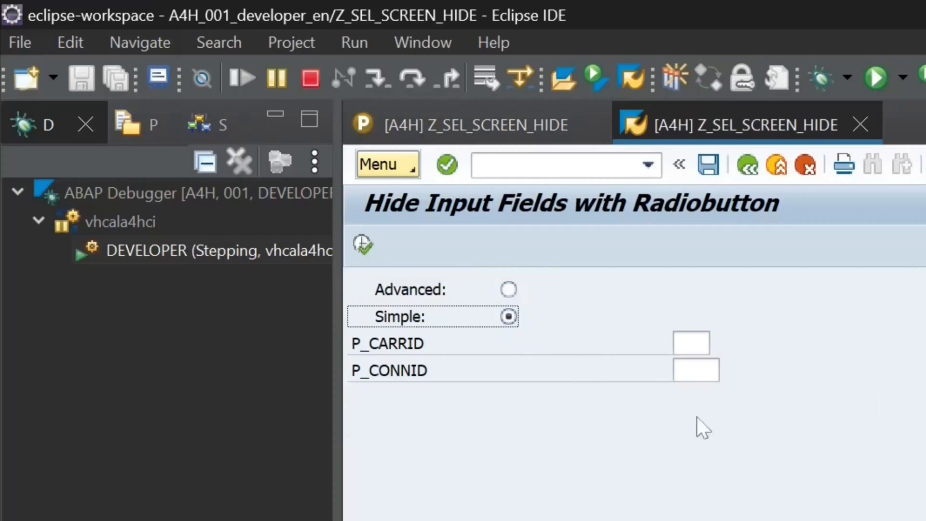
left_click(508, 289)
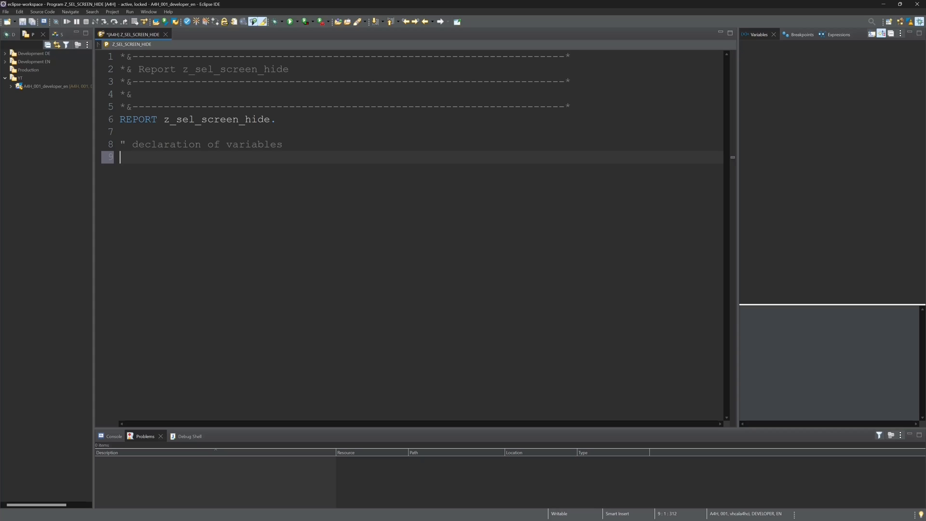
Step: Declare TABLES spfli, begin a selection-screen line, and add a 15-wide comment lv_txt1 for p_rb1
type("TABLES:")
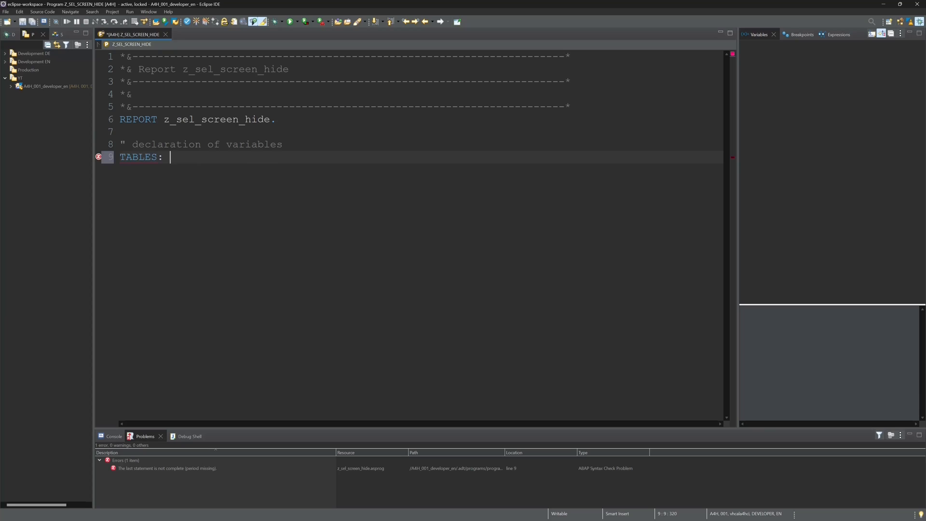
type("spfli.")
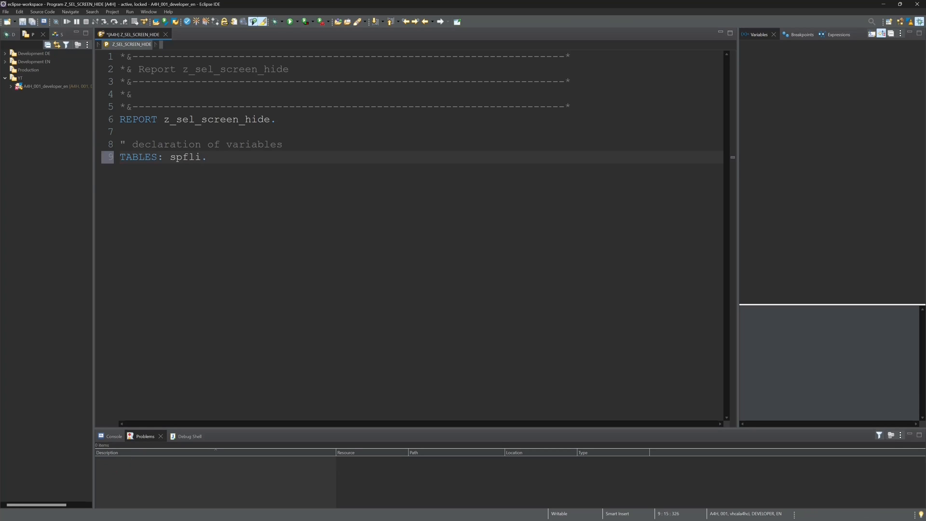
type("sele")
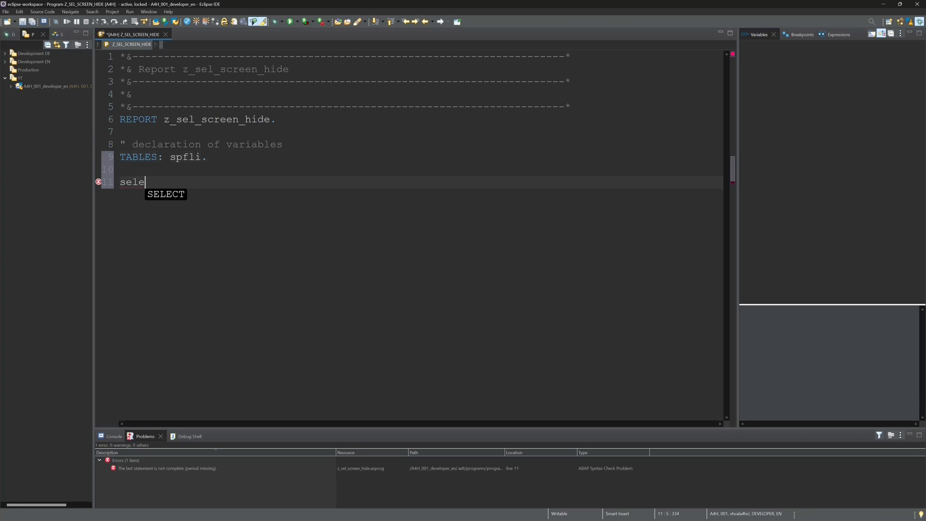
type("SELECTION-SCREEN be")
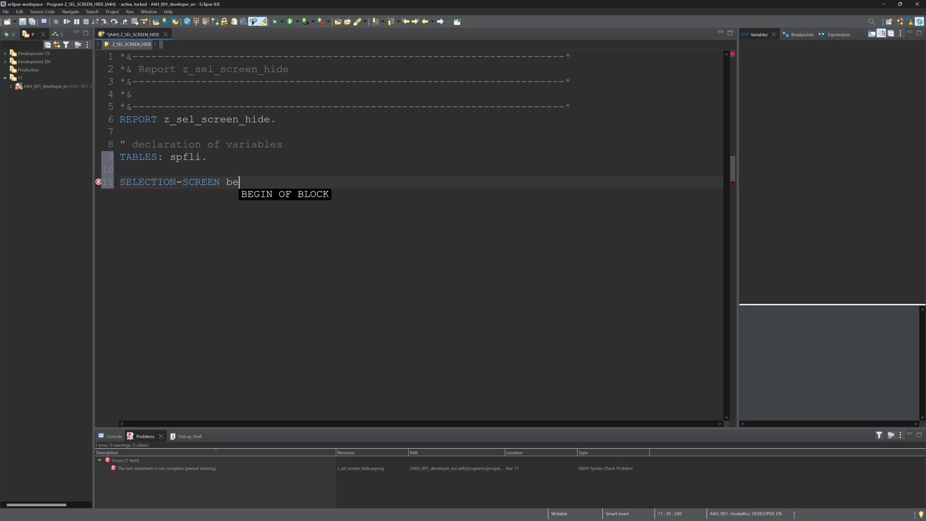
type("GIN OF BL")
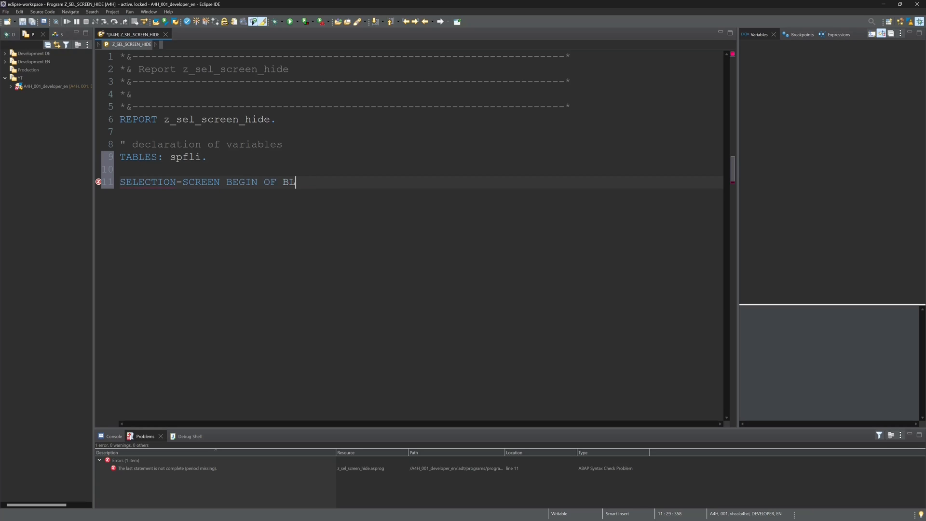
type("ine.")
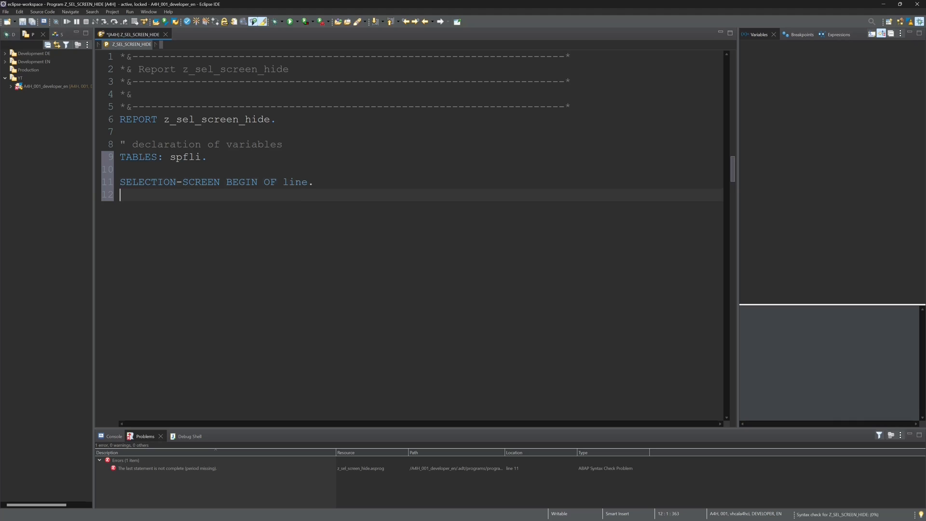
type("SELECTION-SCREEN")
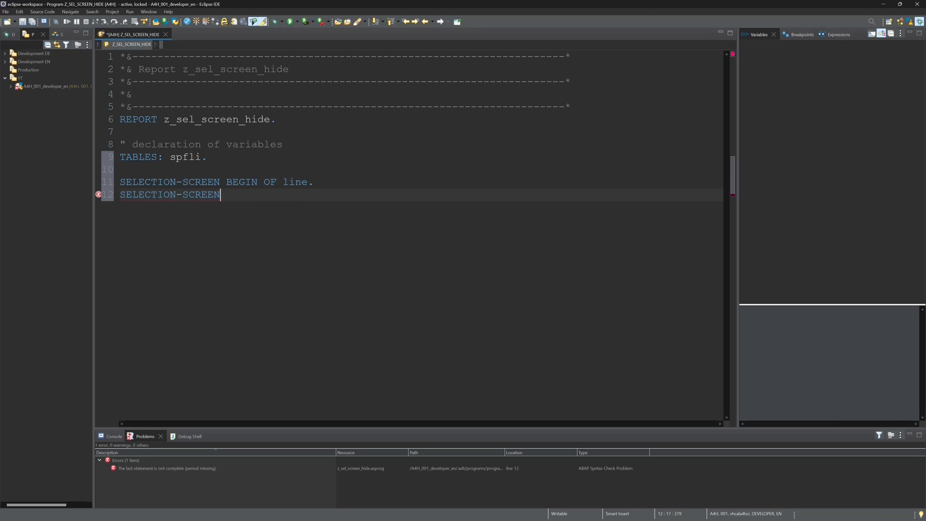
type("COMMENT ( )")
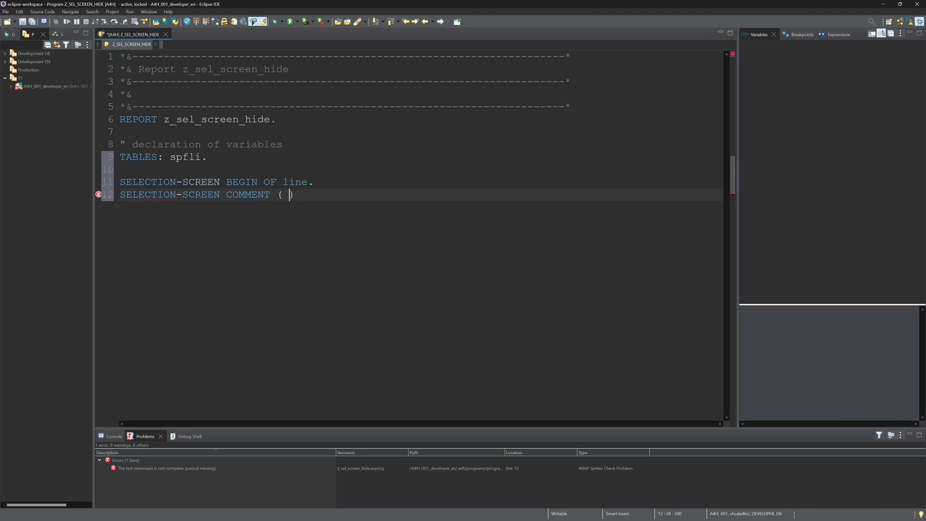
type("15")
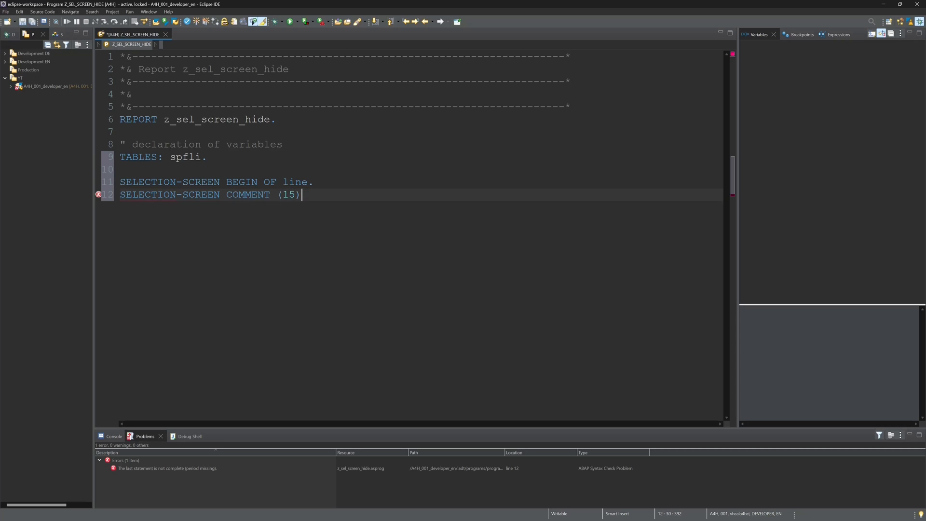
type("lv_tx")
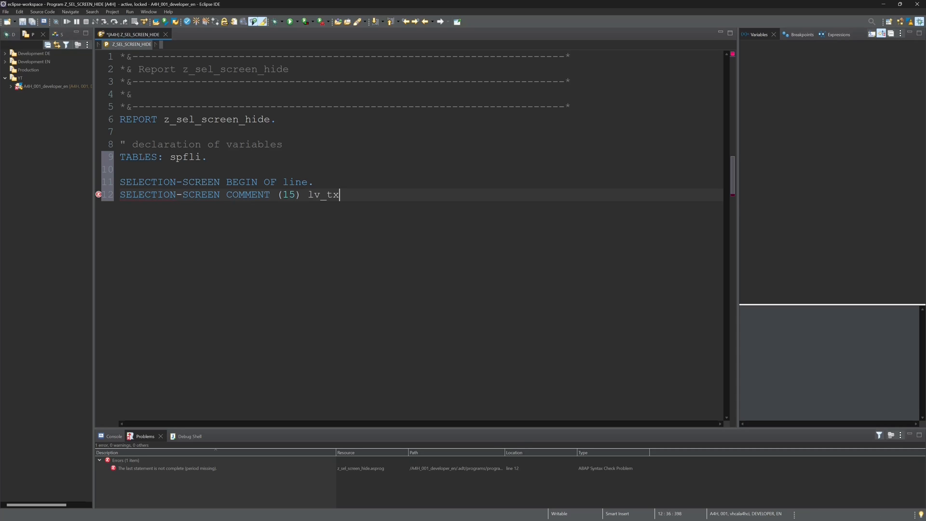
type("1 for")
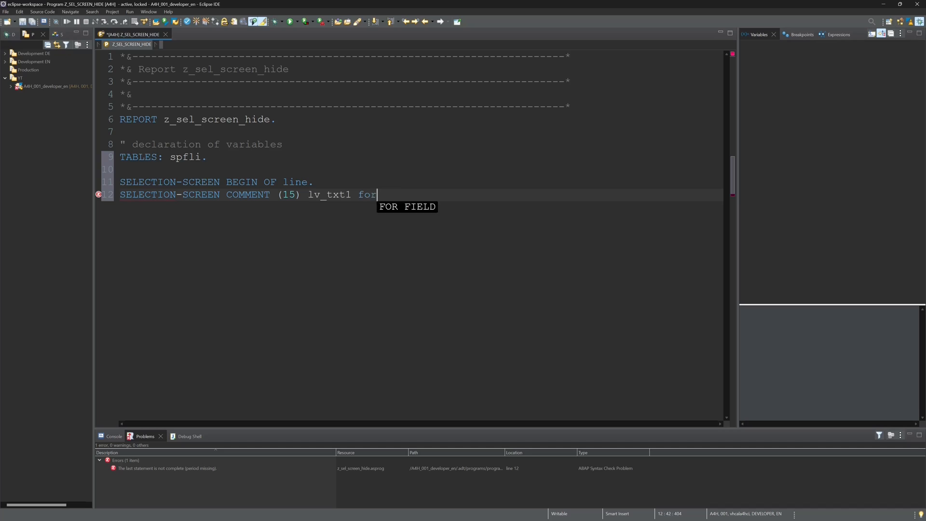
type("FIELD p_r")
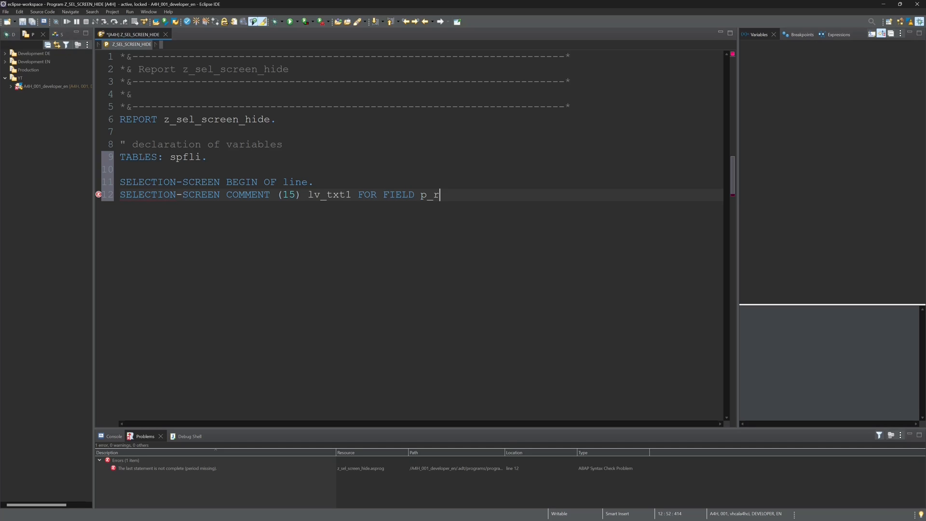
type("b1.")
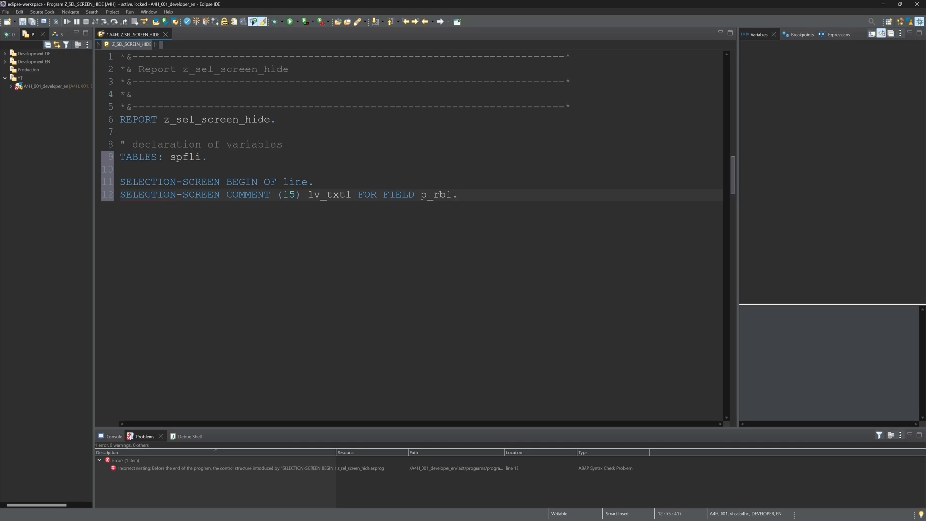
Step: Declare p_rb1 as a radio button in group grb1, DEFAULT 'X', USER-COMMAND rb
type("PARAMETERS")
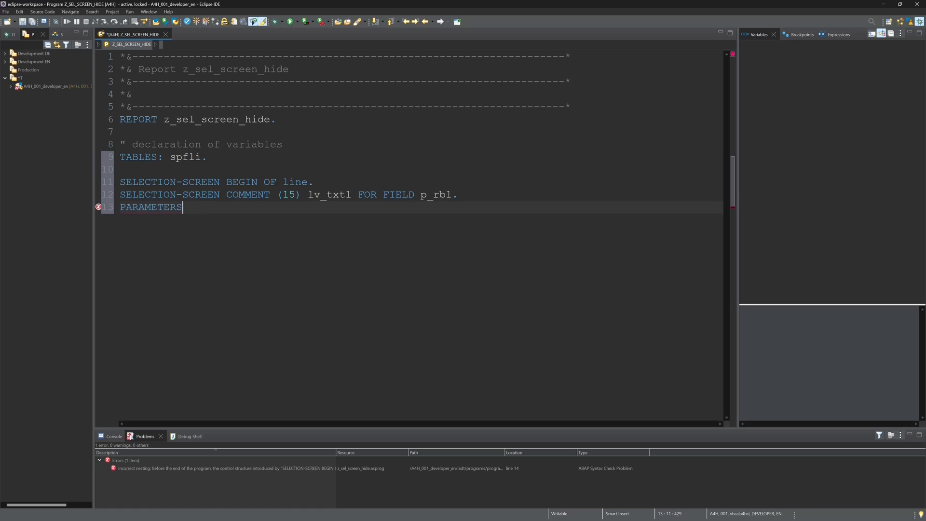
type(": p_rb")
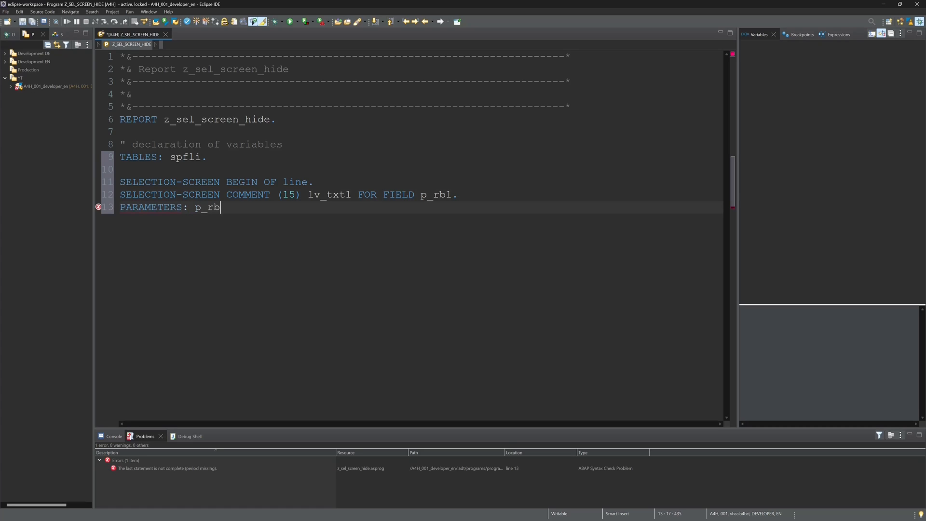
type("1 RADIOBUTTON GROUP")
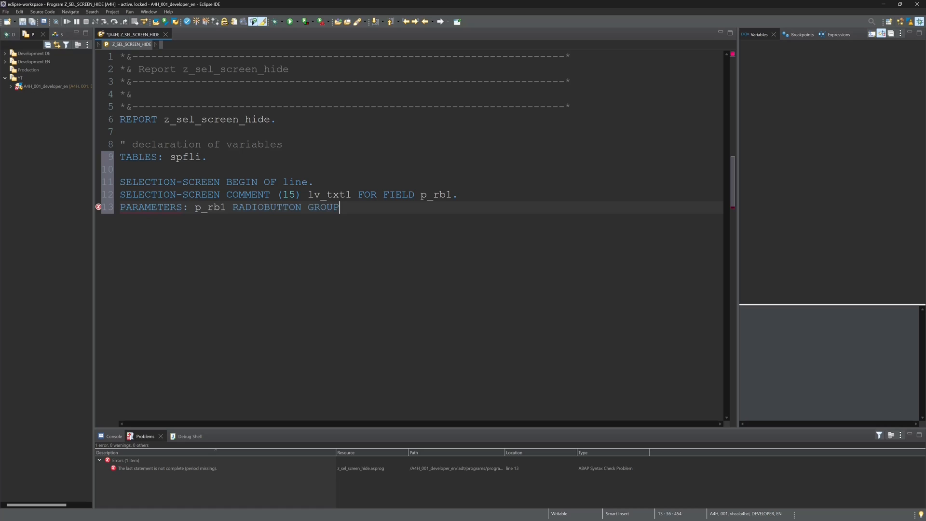
type("grb1")
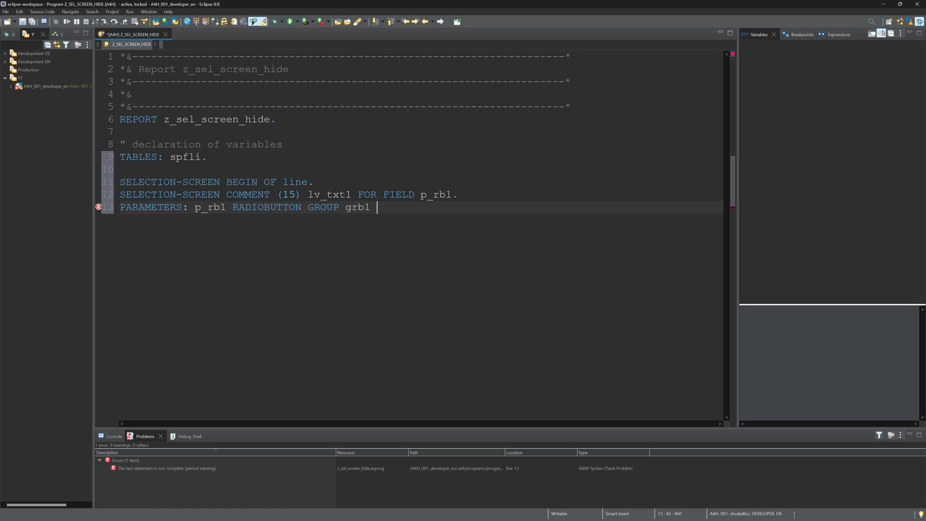
type("DEFAULT")
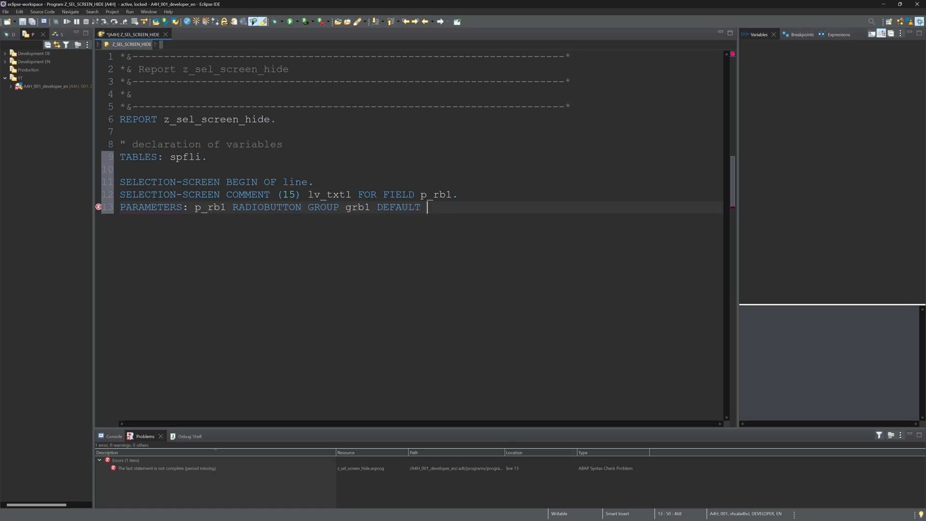
type("'X'")
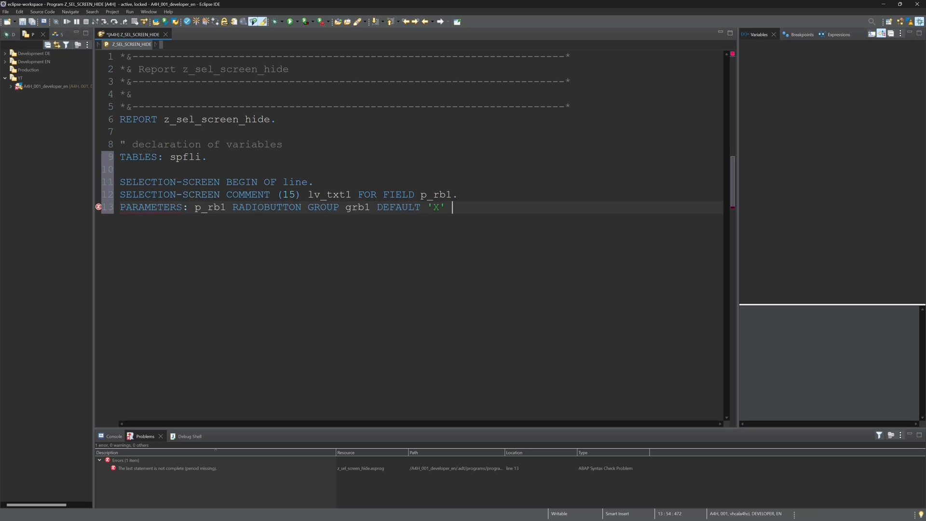
type("USER-COMMAND rb.")
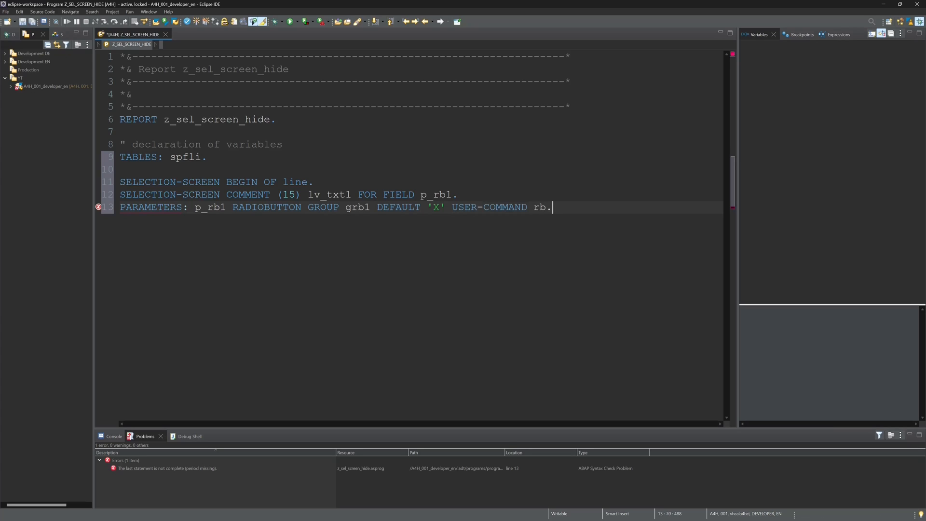
type("se")
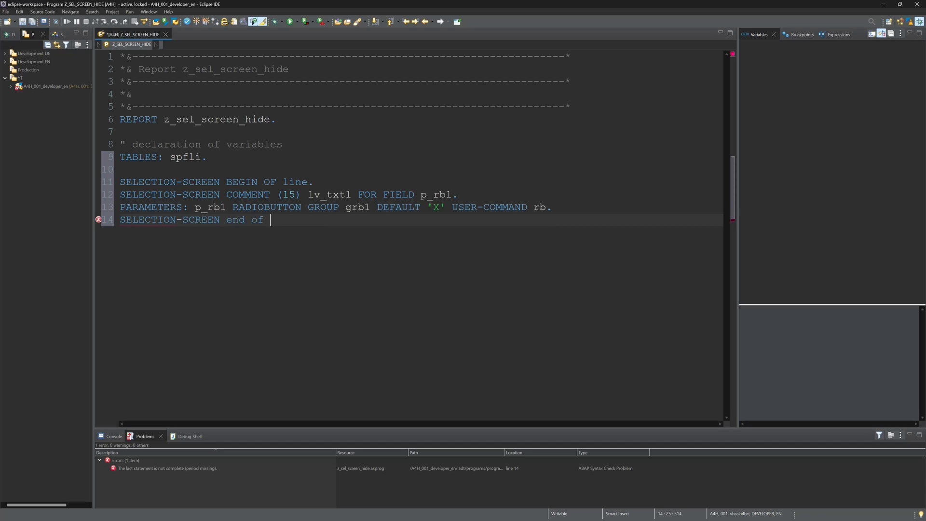
Step: Close the line and strip DEFAULT 'X' USER-COMMAND from the p_rb2 declaration
type("LINE.")
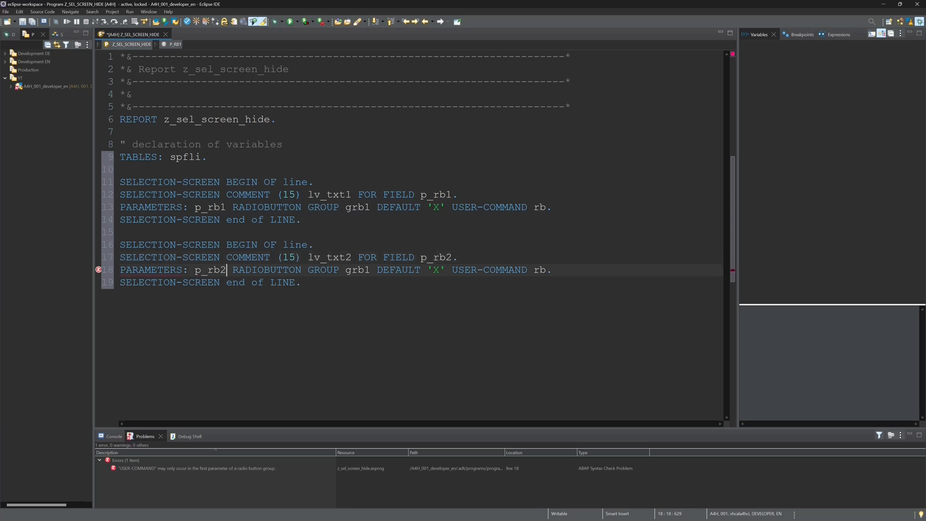
left_click_drag(377, 270, 532, 270)
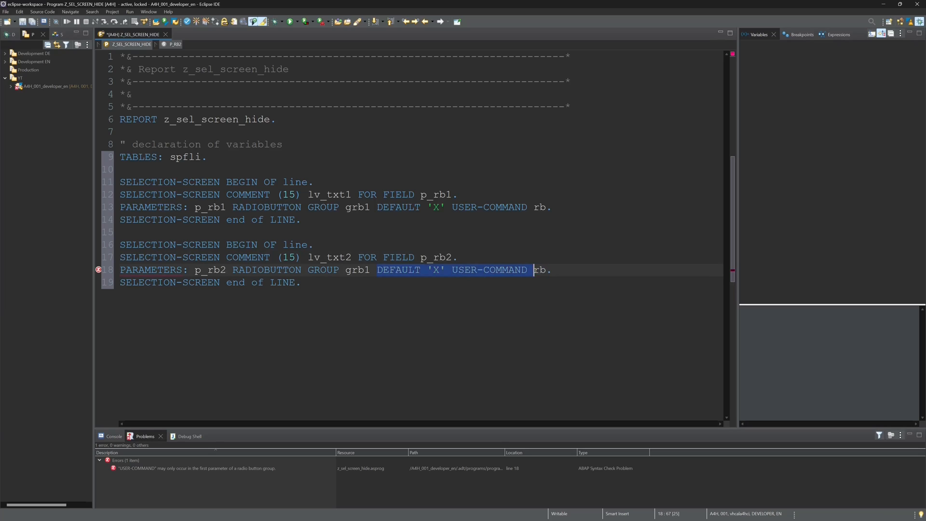
key("Delete")
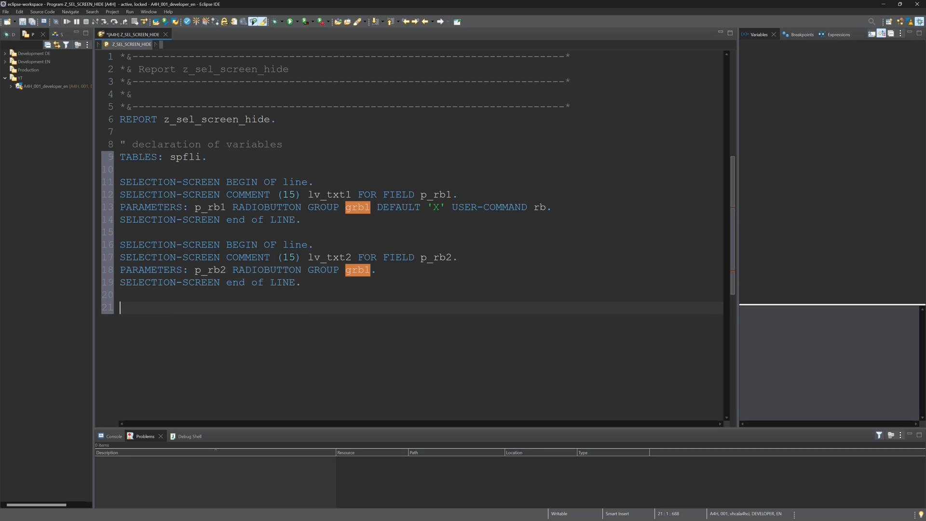
Step: Begin selection-screen block simple and declare p_carrid TYPE spfli-carrid
type("sele")
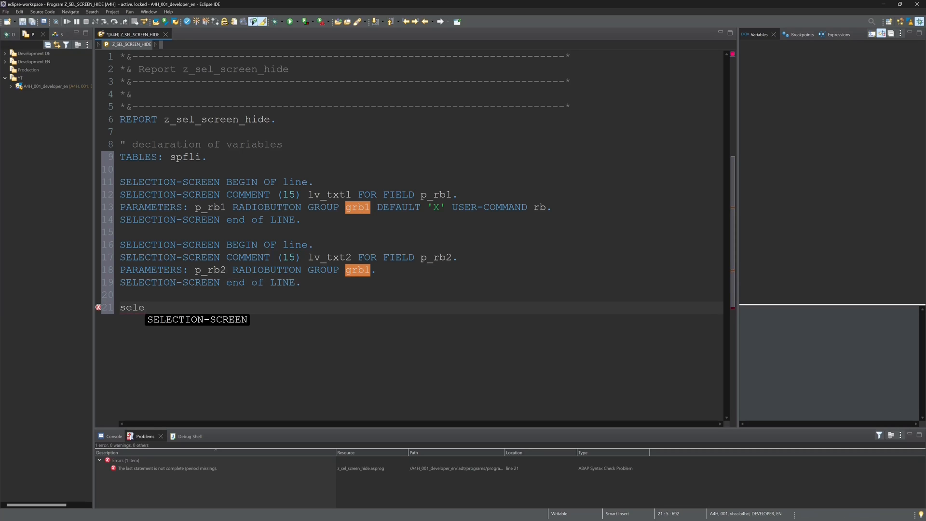
type("SELECTION-SCREEN BEGIN OF BLOck s")
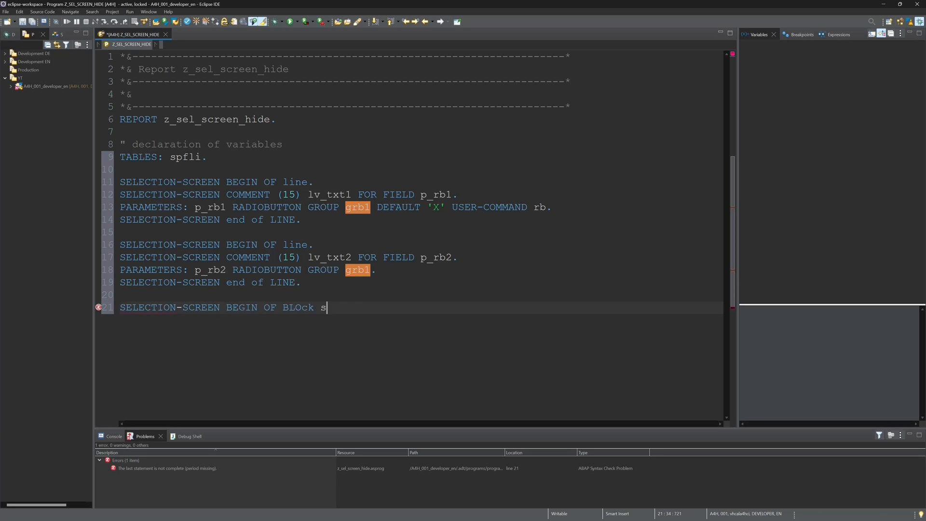
type("imple.")
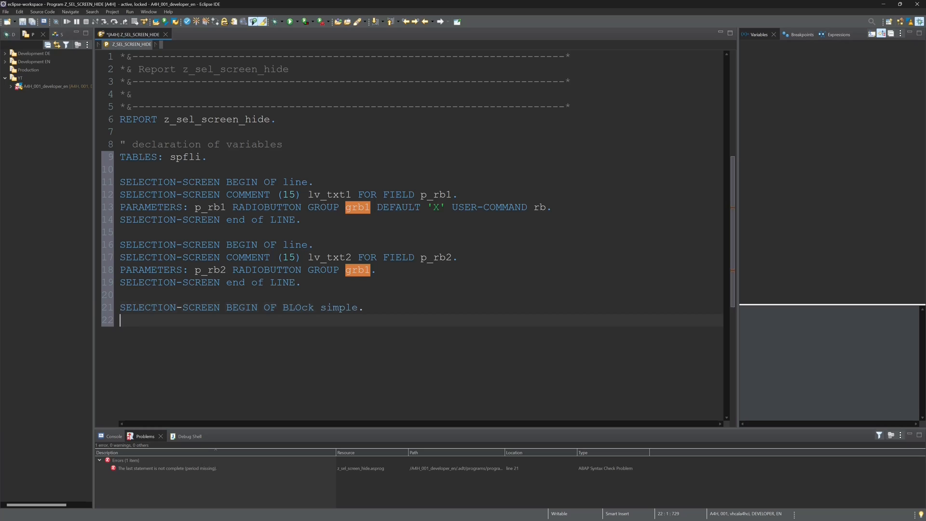
type("PARAMETERS:")
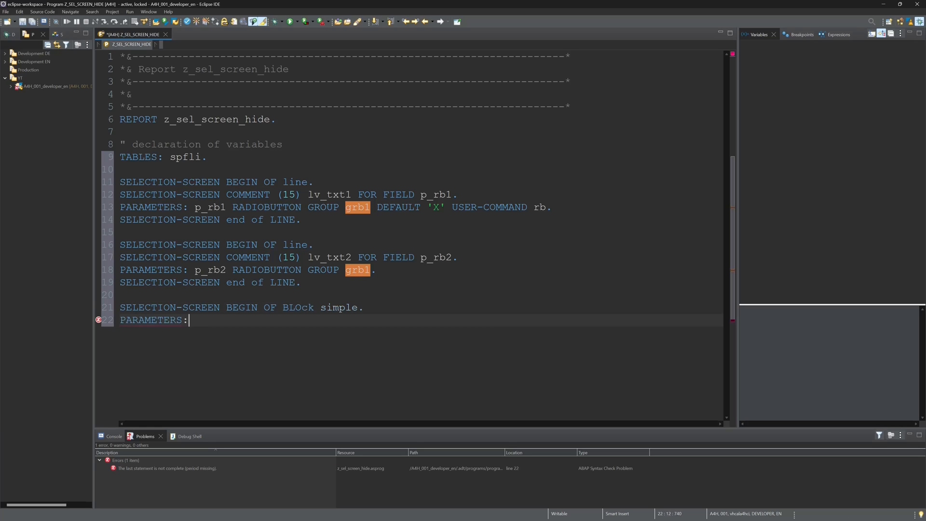
type("p_carrid r")
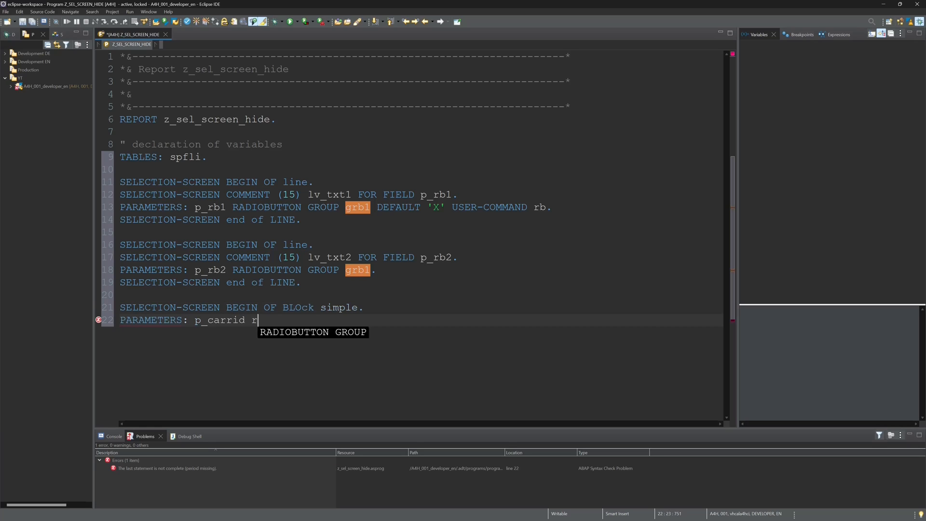
type("type spfli")
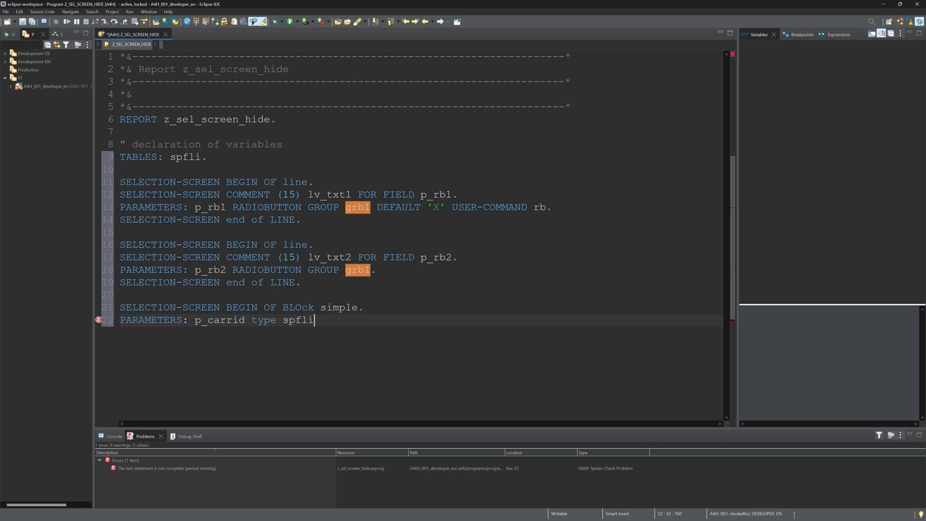
type("-carrid")
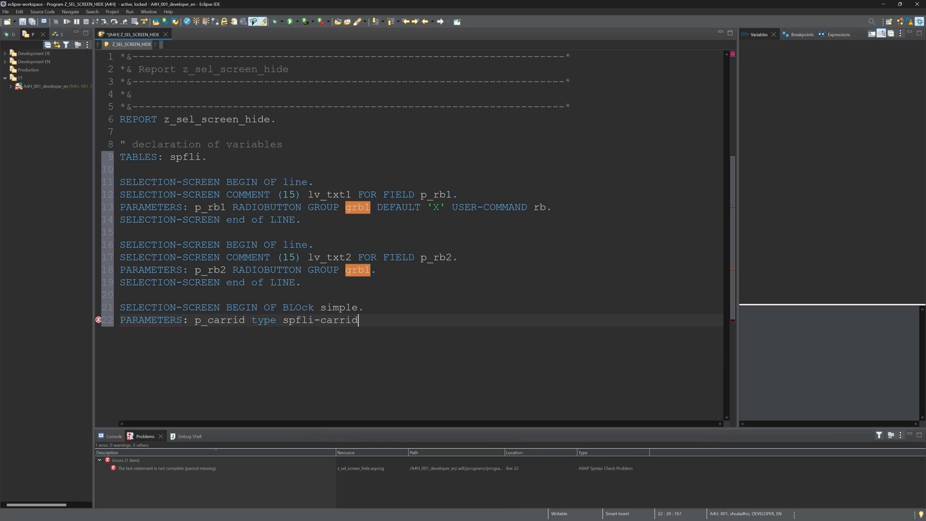
type(".")
type("PARAMETERS:")
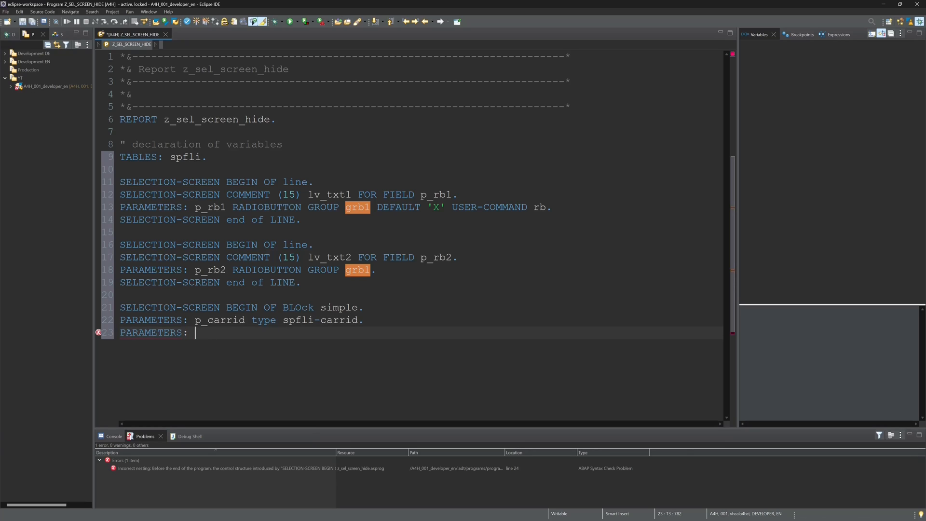
Step: Declare p_connid TYPE spfli-connid and end block simple
type("p_connid type")
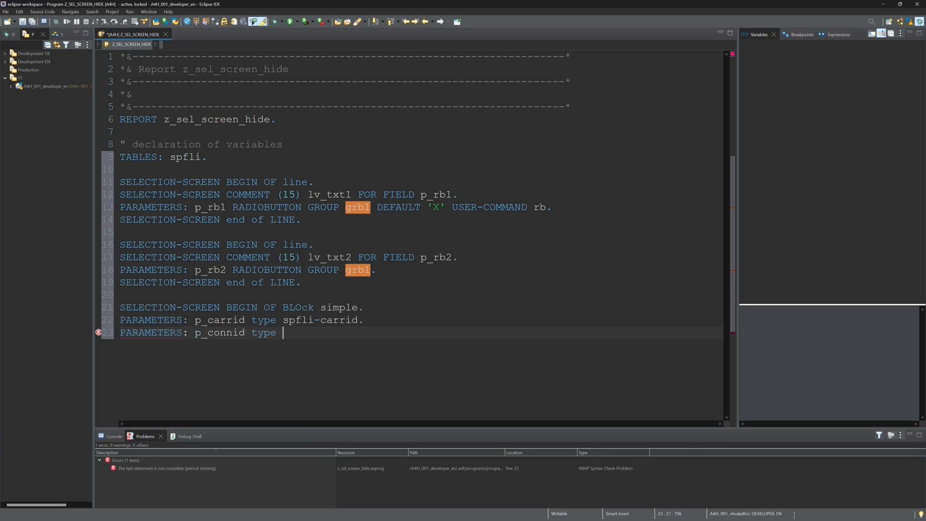
type("spfli-connid.")
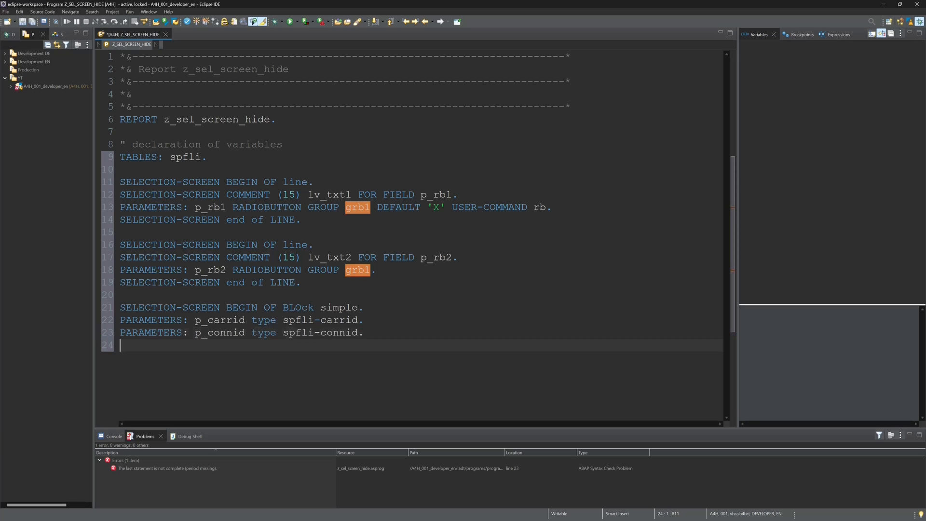
type("SELECTION-SCREEN e")
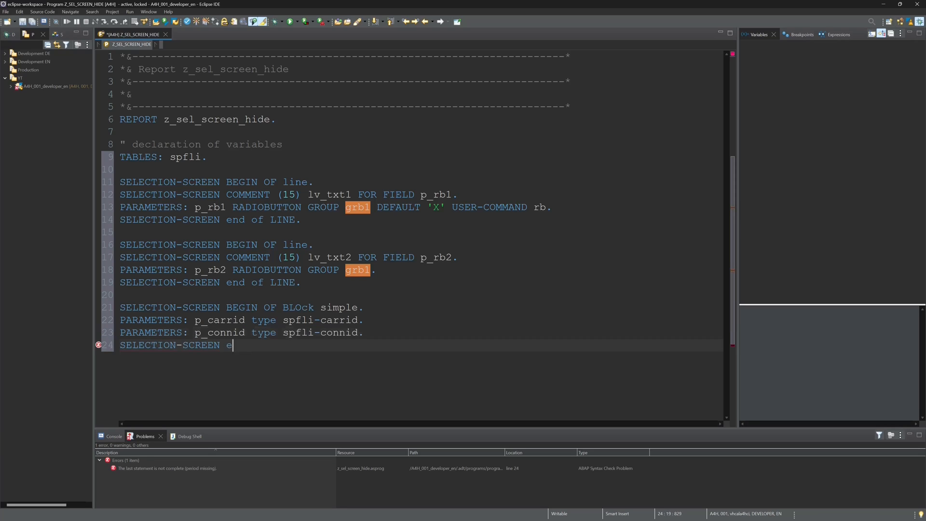
type("nd of block")
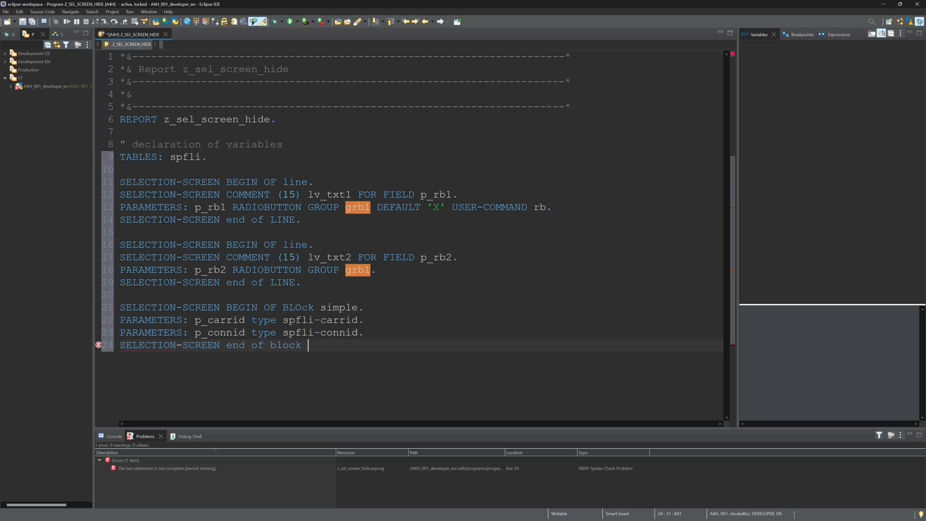
type("simple.")
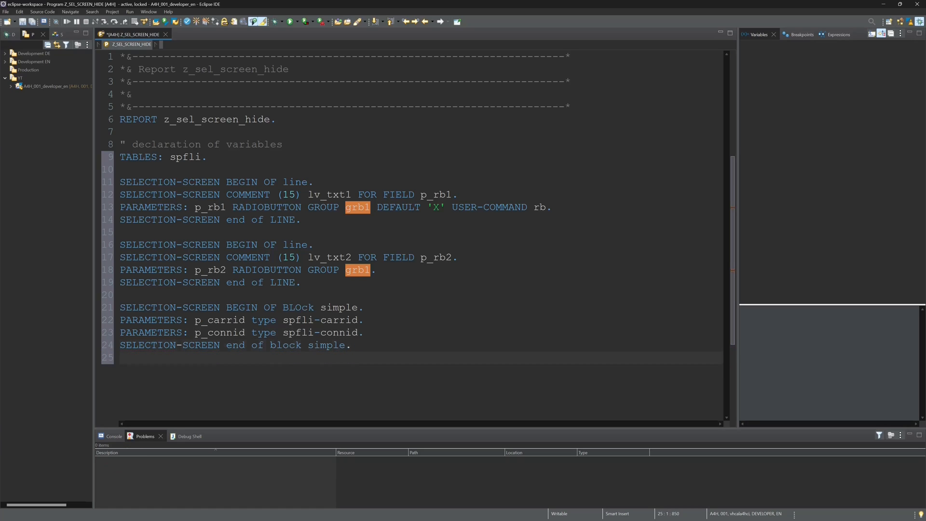
type("SELECTION-SCREEN")
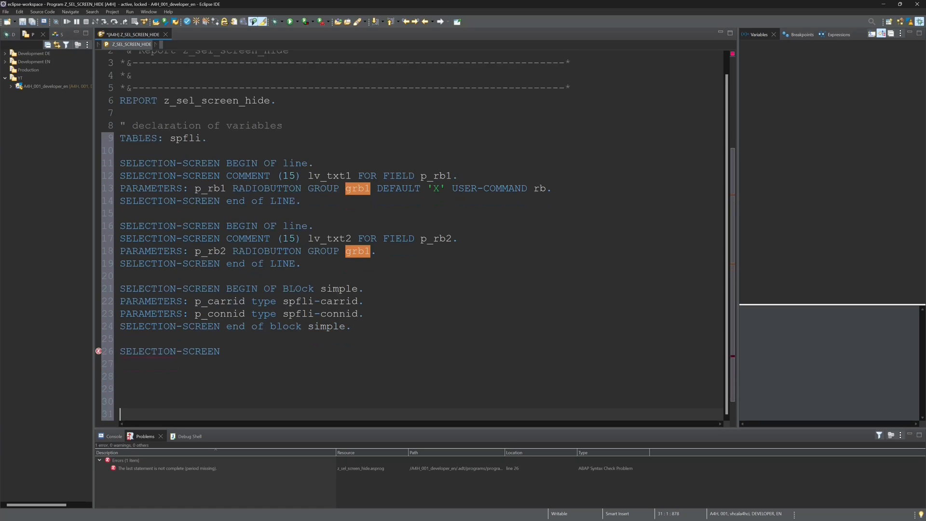
Step: Begin selection-screen block advanced and declare p_cfrom TYPE spfli-cityfrom
type("be")
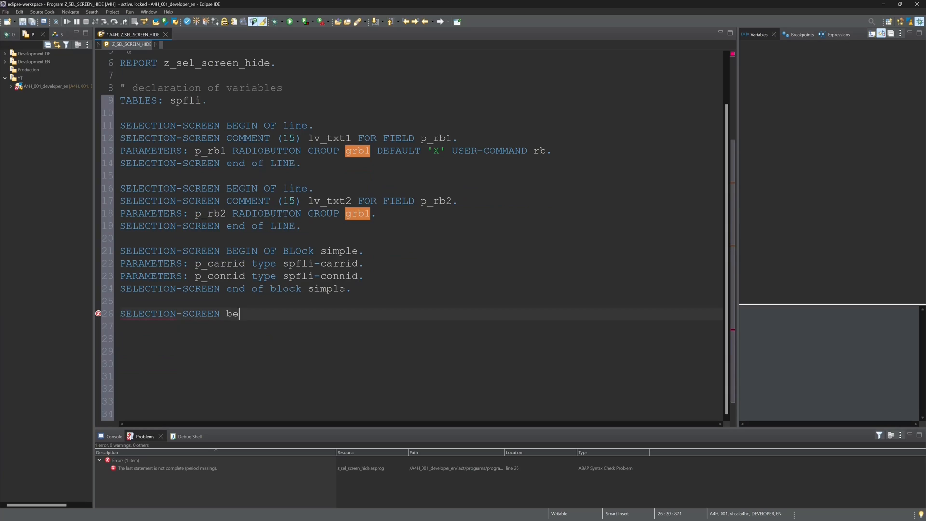
type("GIN OF BLOCK advanced")
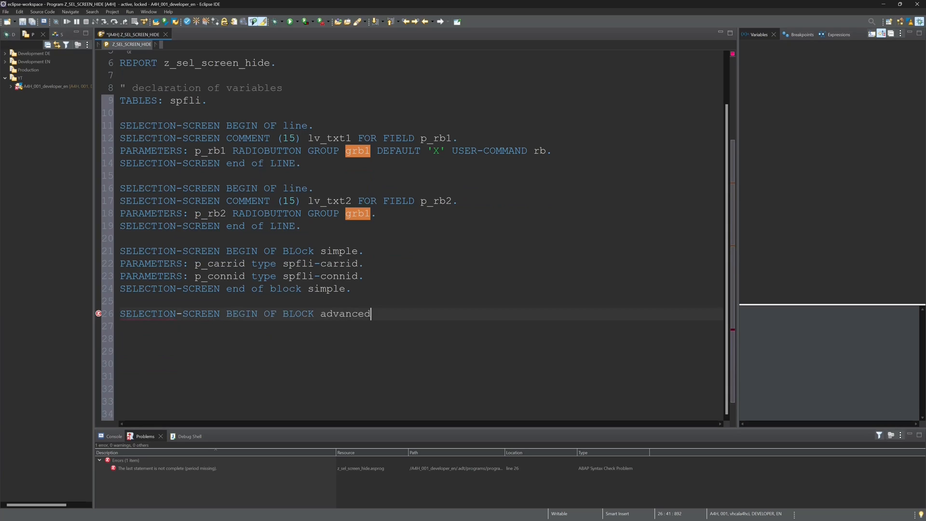
type(".")
left_click(419, 326)
type("PARAMETERS:")
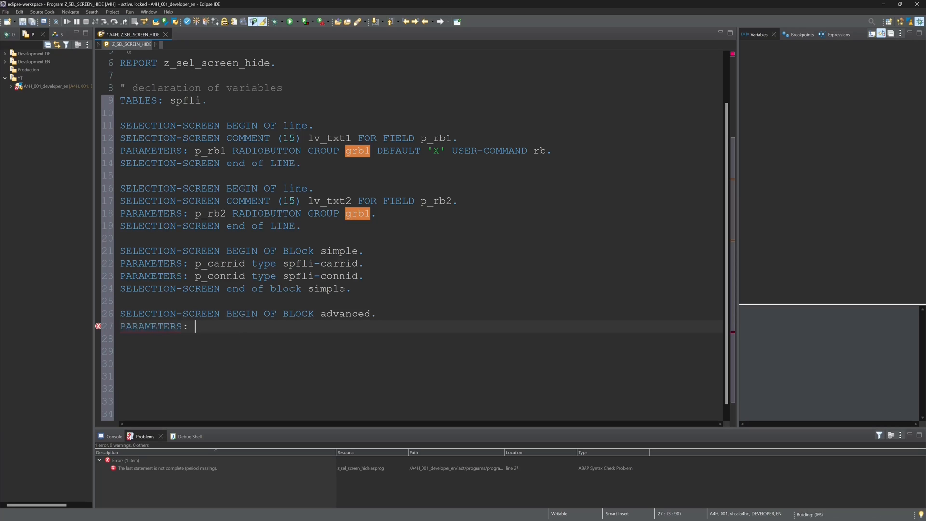
type("p_c")
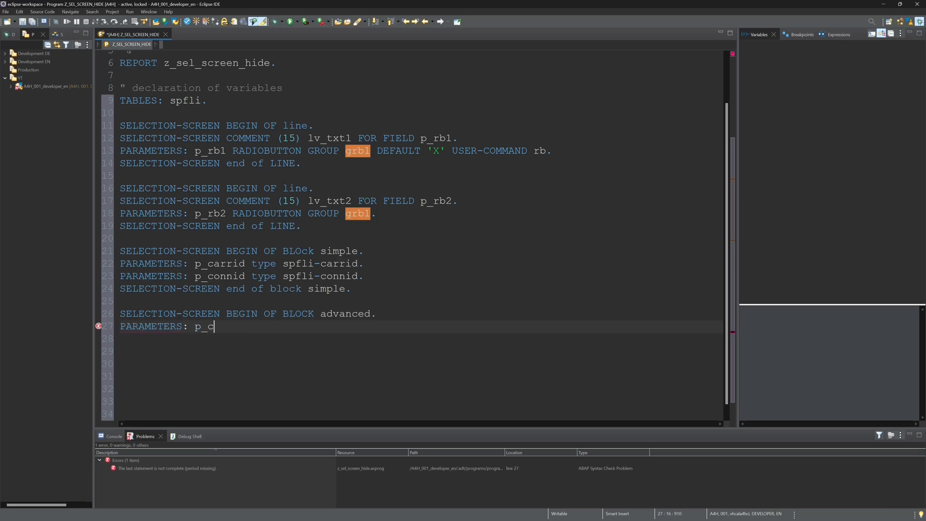
type("from type spfli-cityfrom.")
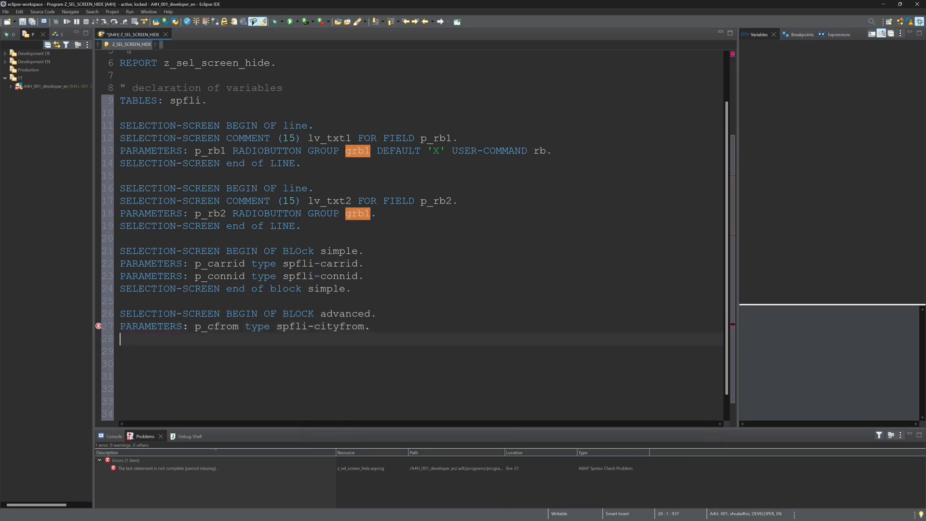
Step: Declare p_cto TYPE spfli-cityto and end block advanced
type("PARAMETERS:")
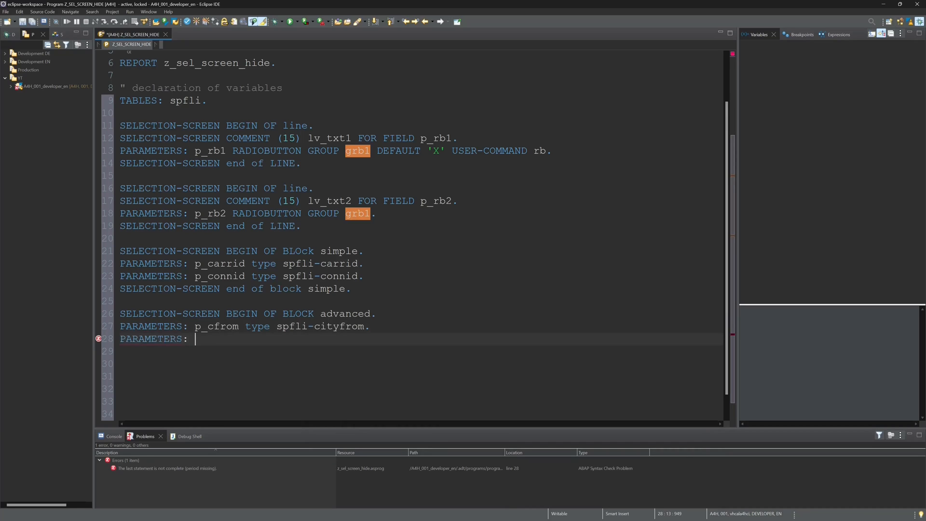
type("p_cto type spfli-")
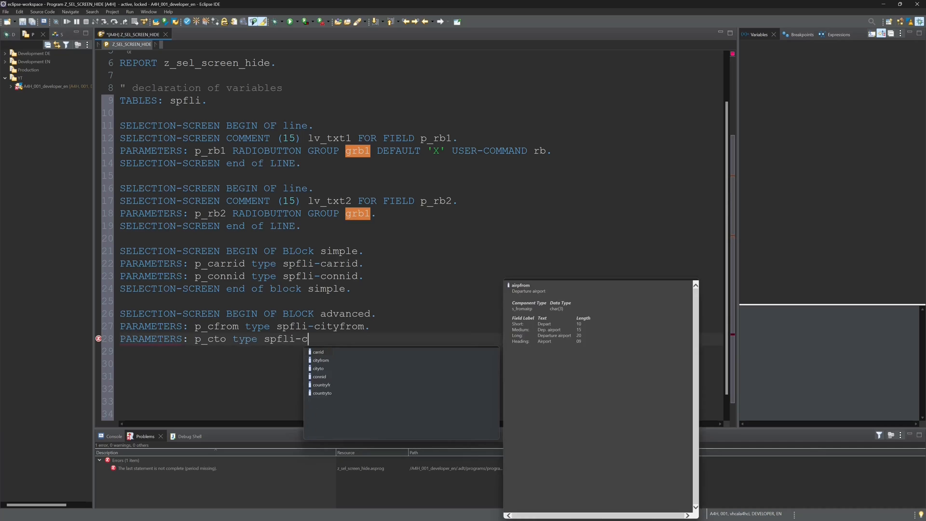
type("cityto.")
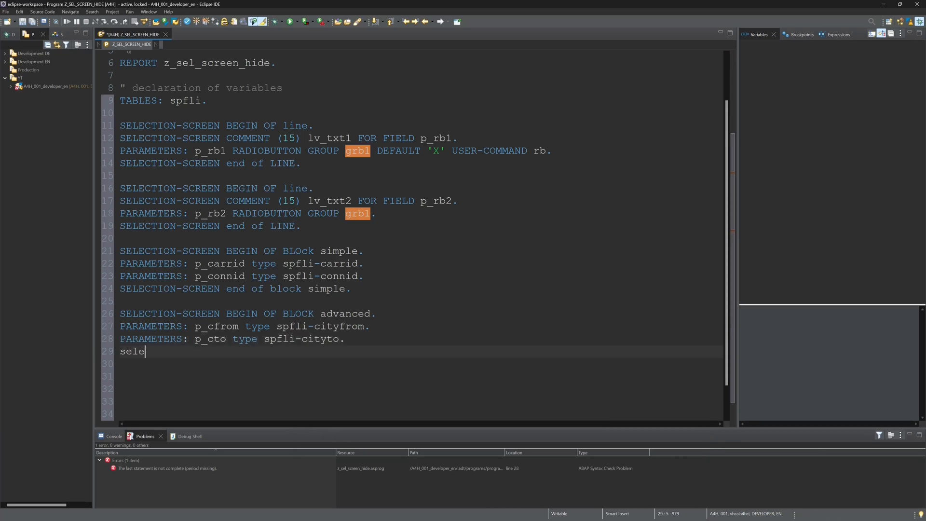
type("SELECTION-SCREEN END OF BLOCK")
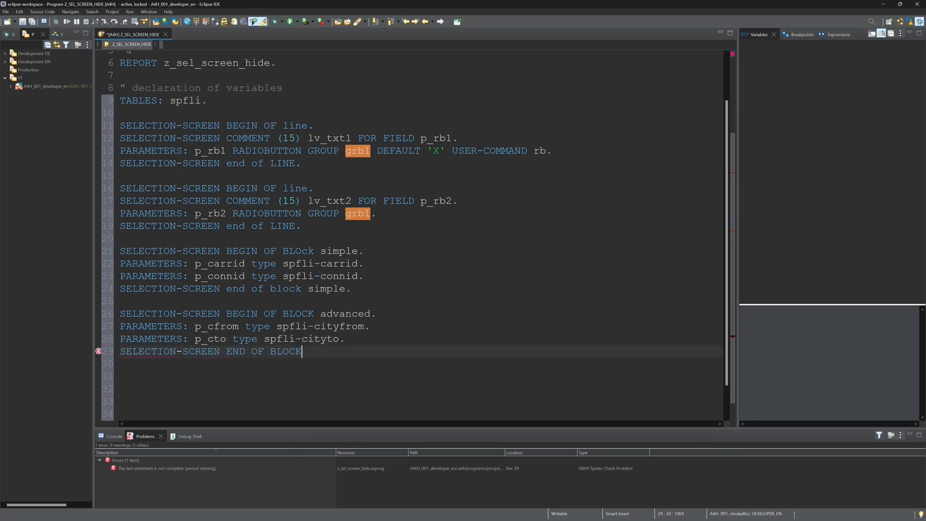
type("advanced")
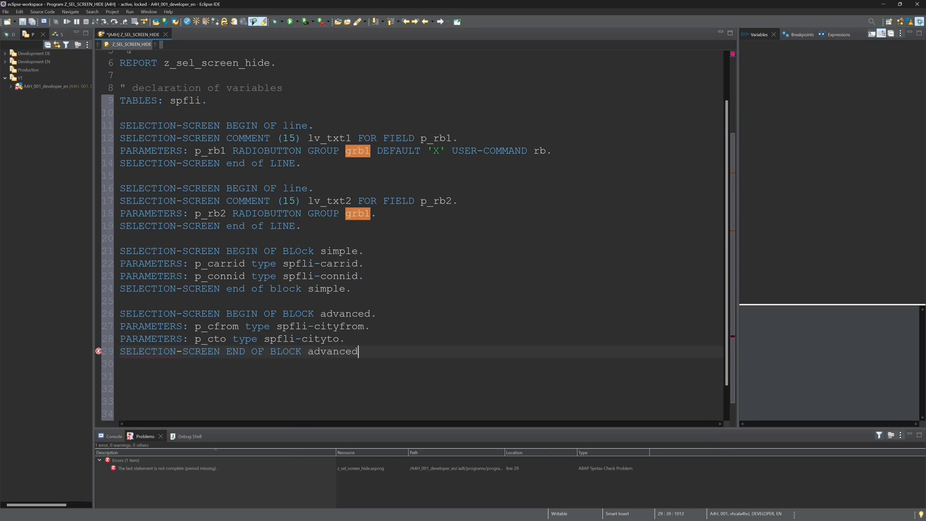
type(".")
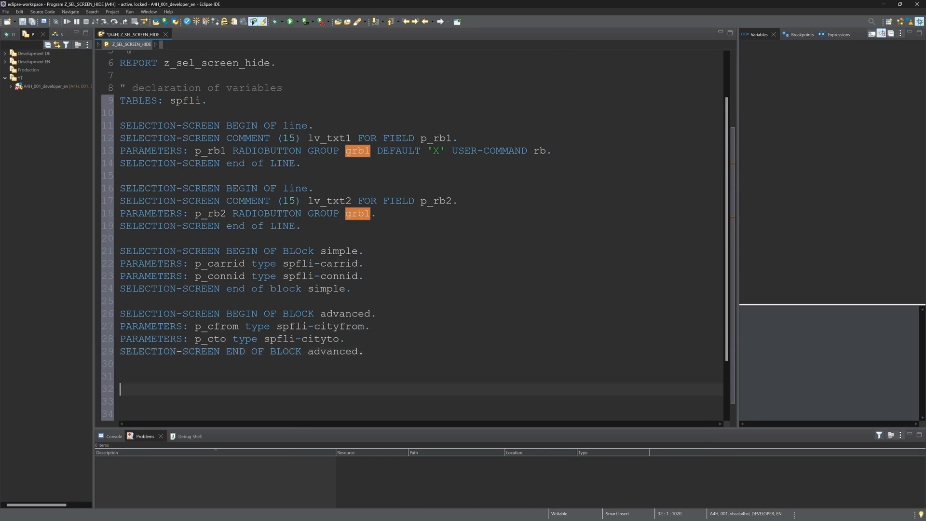
scroll("down", 3)
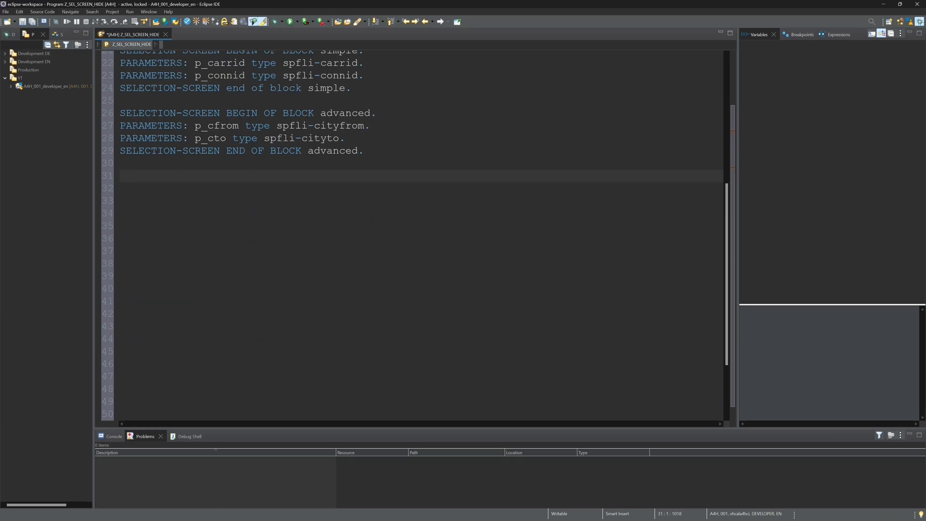
Step: Add AT SELECTION-SCREEN OUTPUT followed by LOOP AT SCREEN INTO DATA(wa)
type("at se")
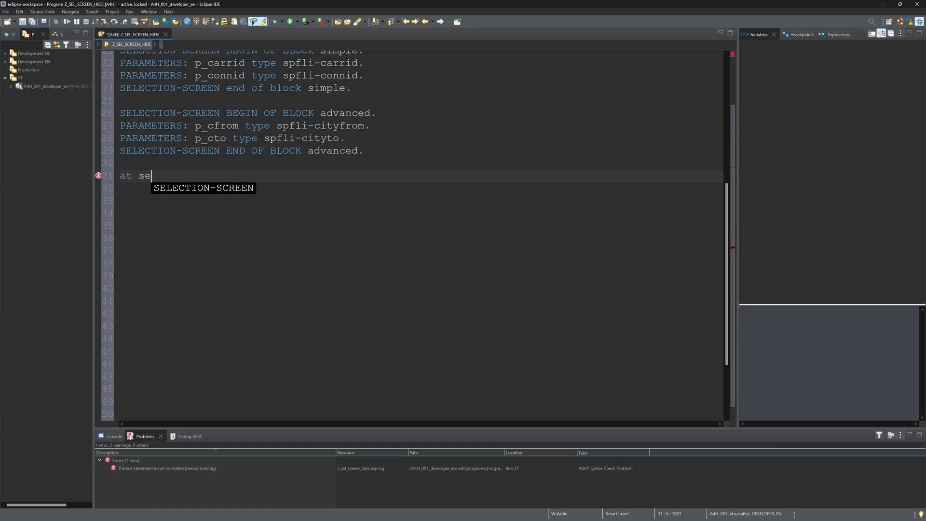
type("SELECTION-SCREEN OUTPUT")
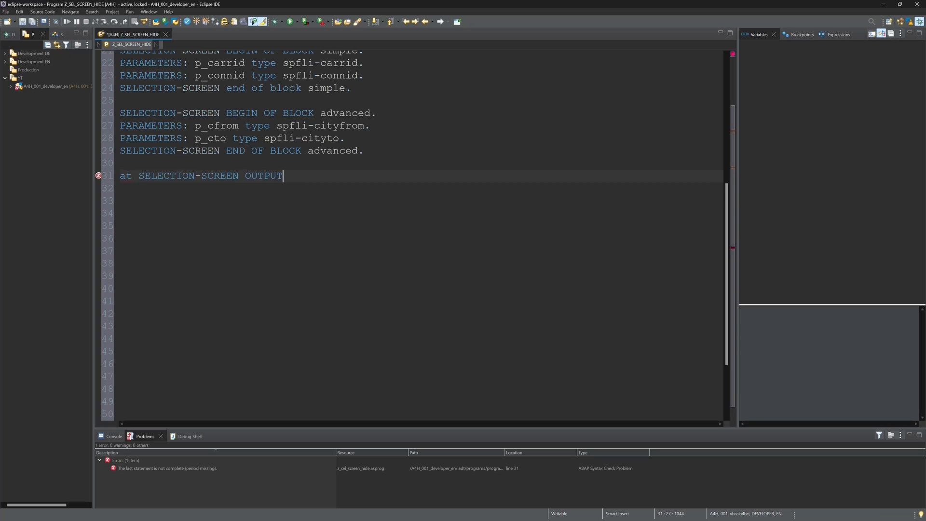
type(".")
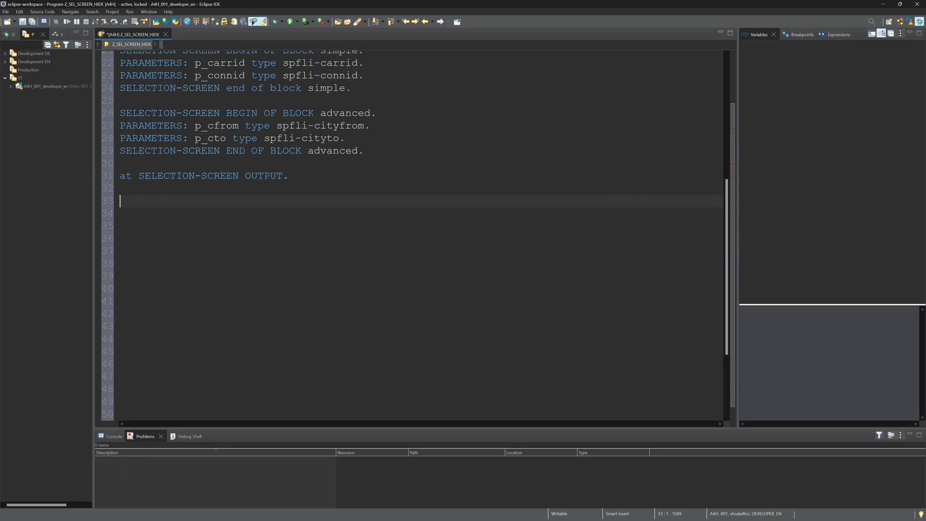
type("loop at scr")
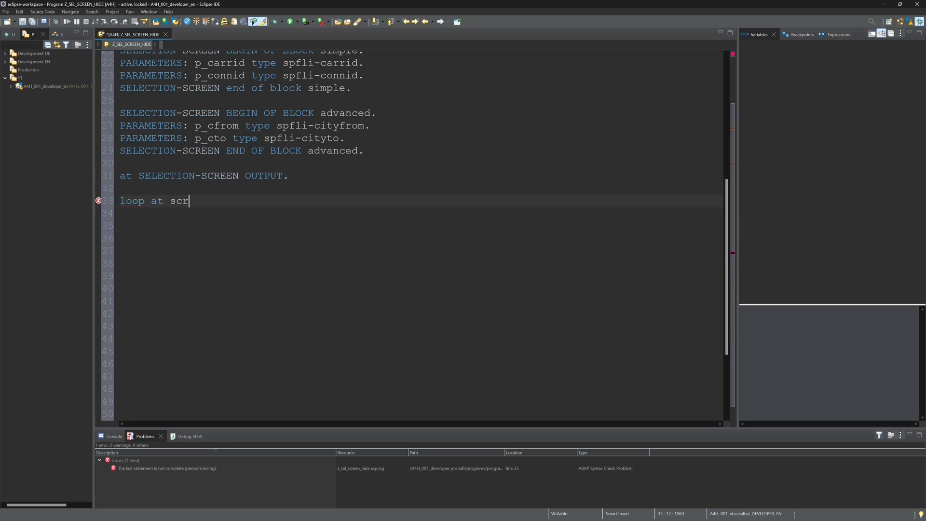
type("een into data")
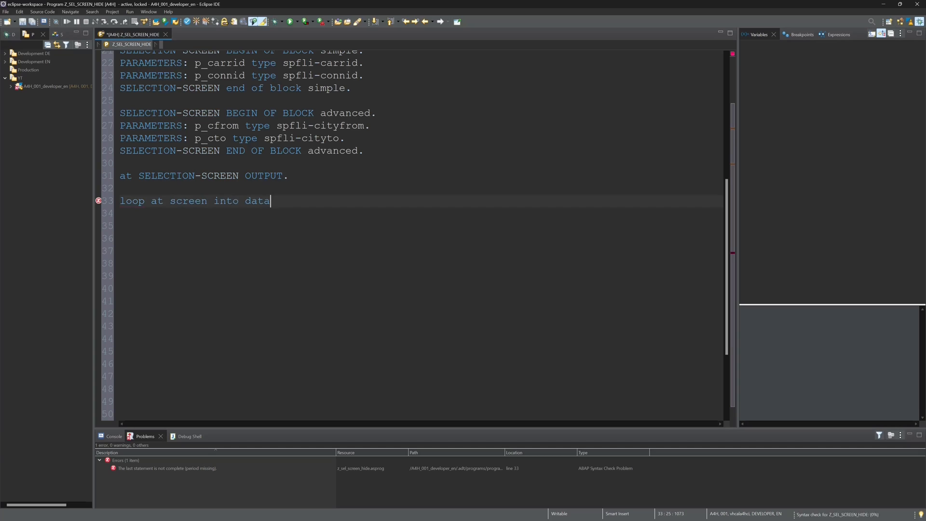
type("(wa)")
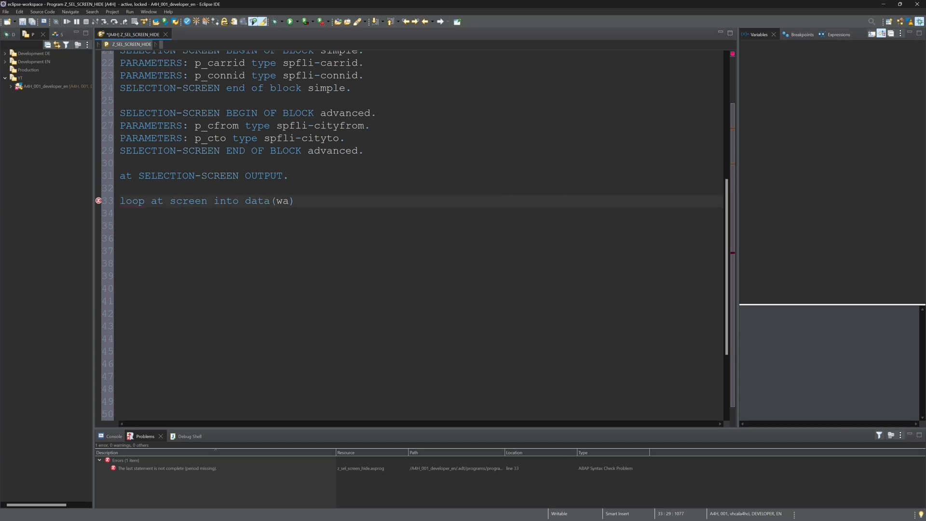
type(".")
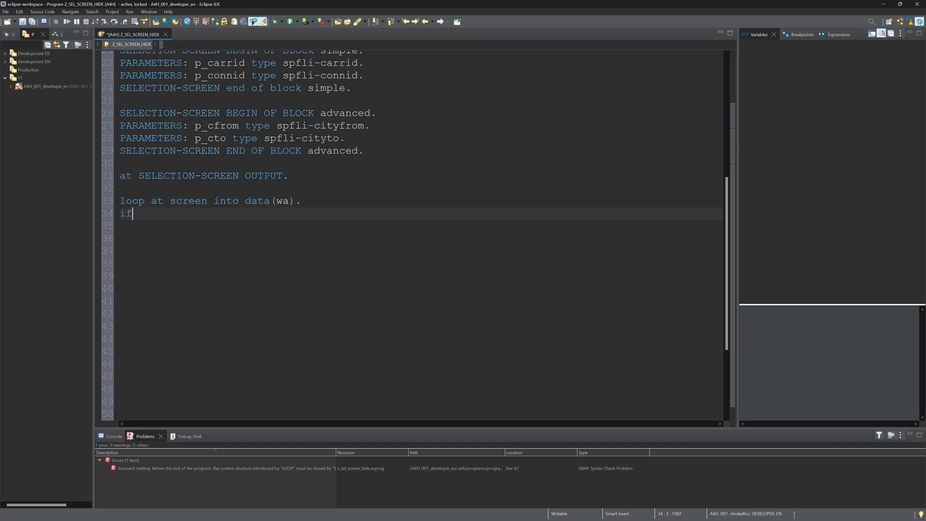
Step: Add IF wa-name CS 'CFORM' OR wa-name CS 'CTO' inside the loop
type("wa-name")
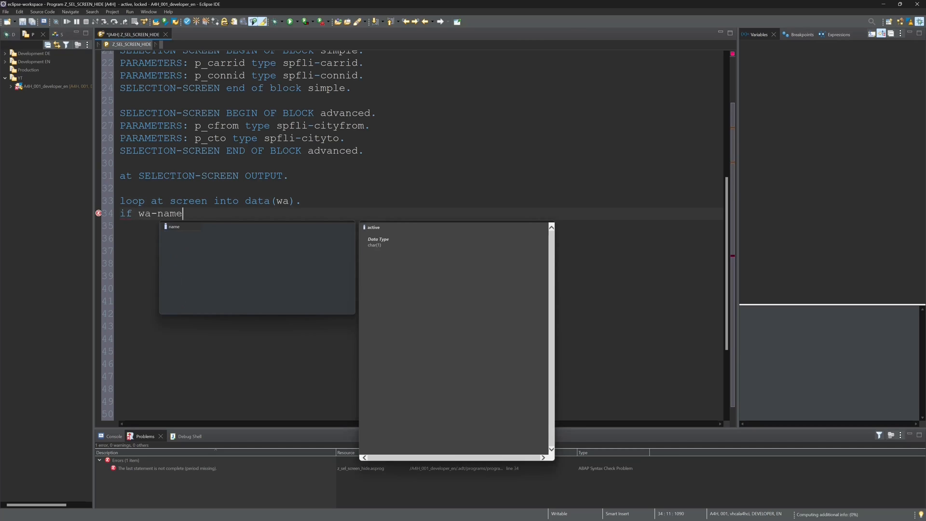
type("cs")
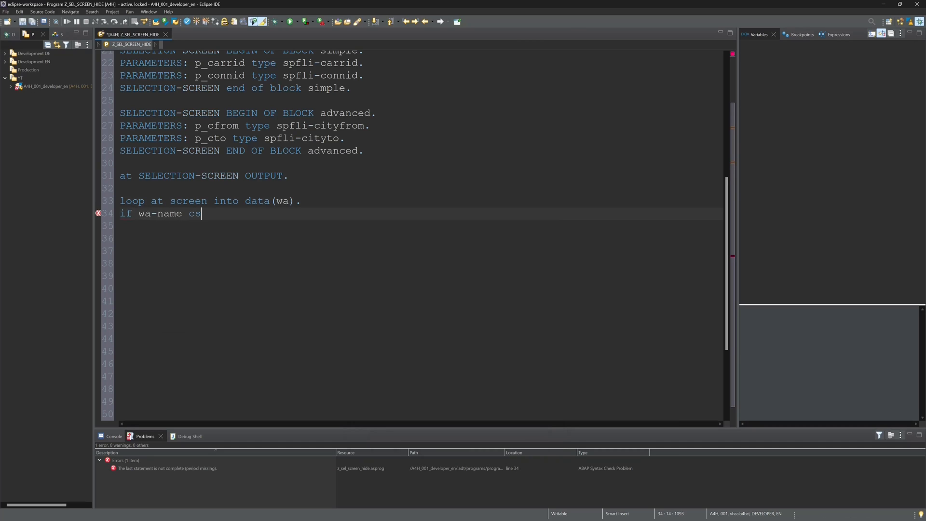
type("'CFO")
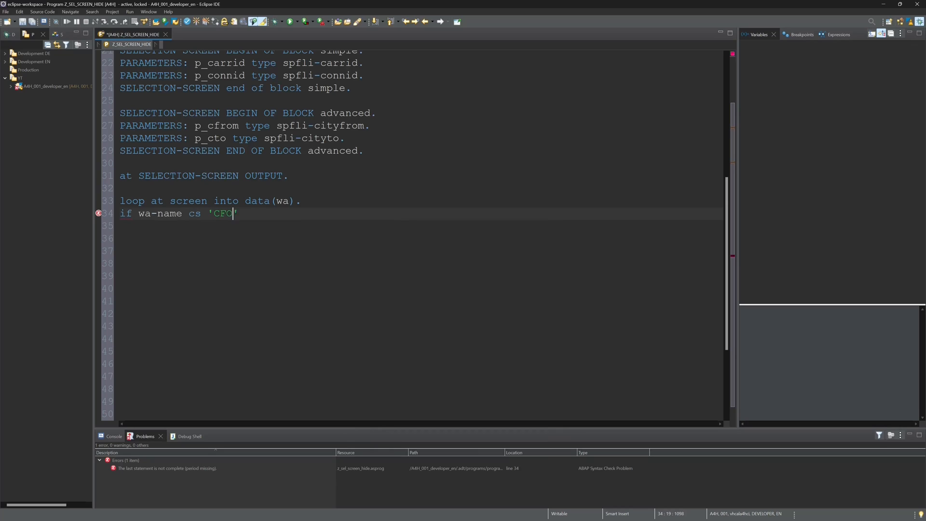
type("RM' or w")
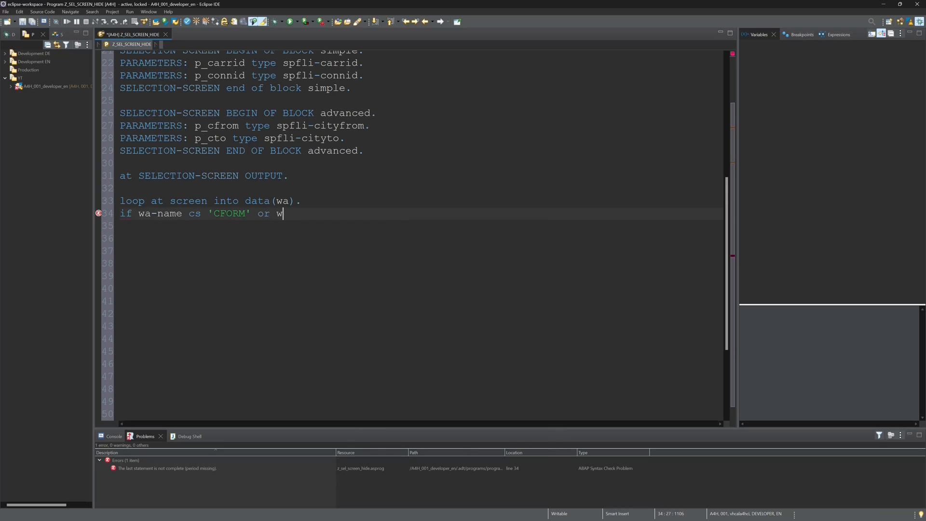
type("a-name CS")
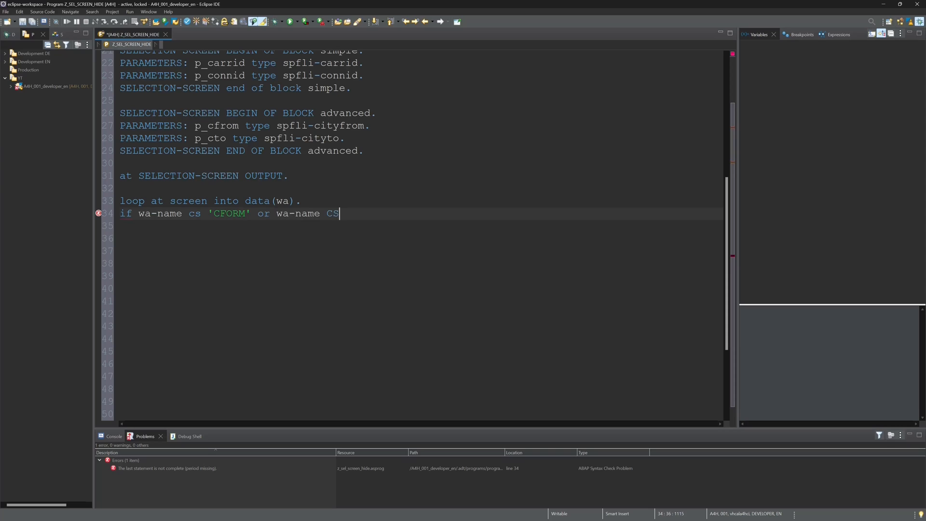
type("'CTO")
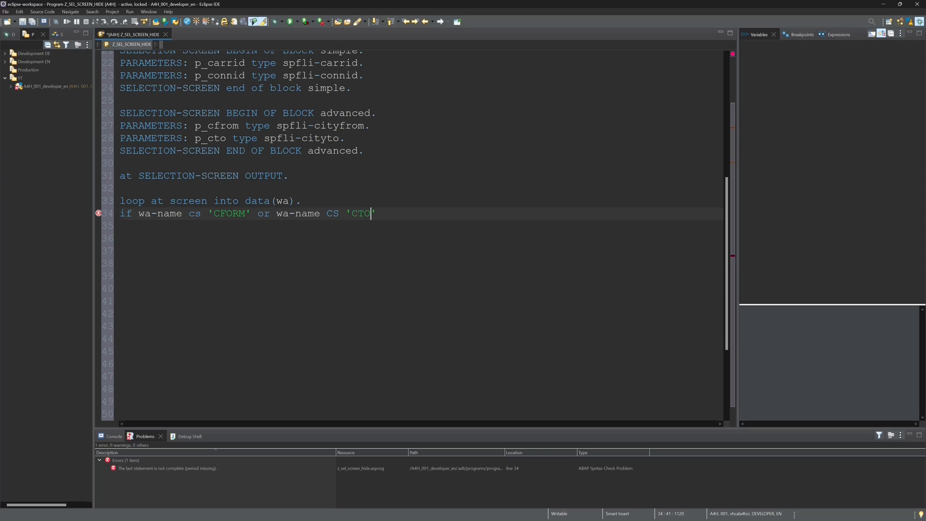
type(".")
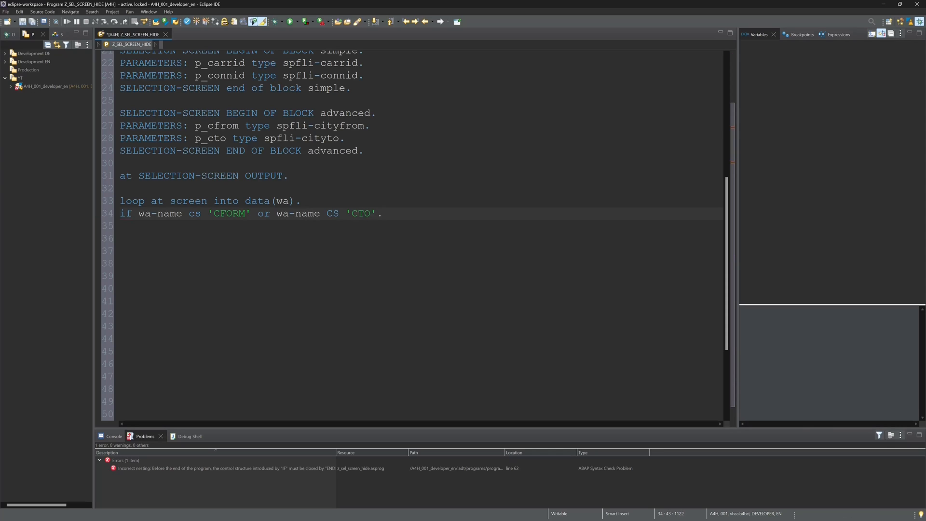
double_click(229, 213)
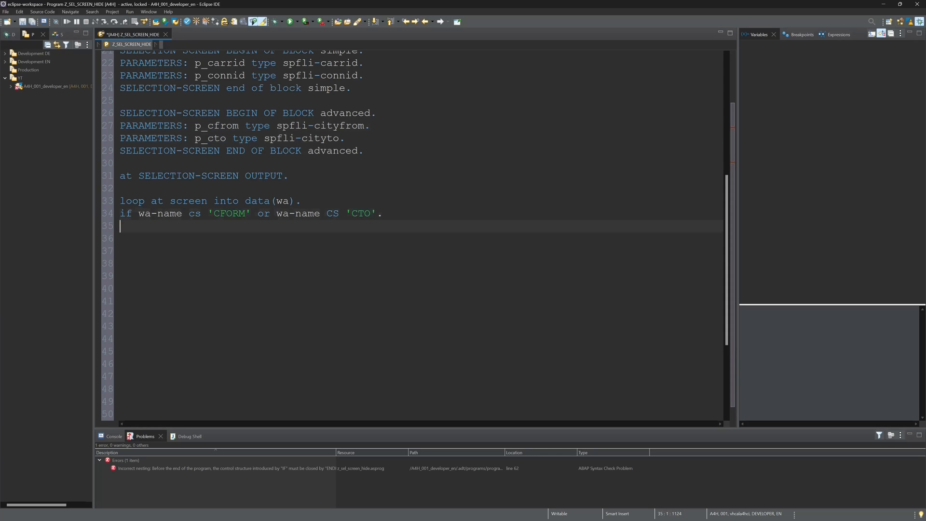
Step: Assign wa-active = COND #( WHEN p_rb2 = abap_true THEN 0 ELSE 1 )
type("wa-")
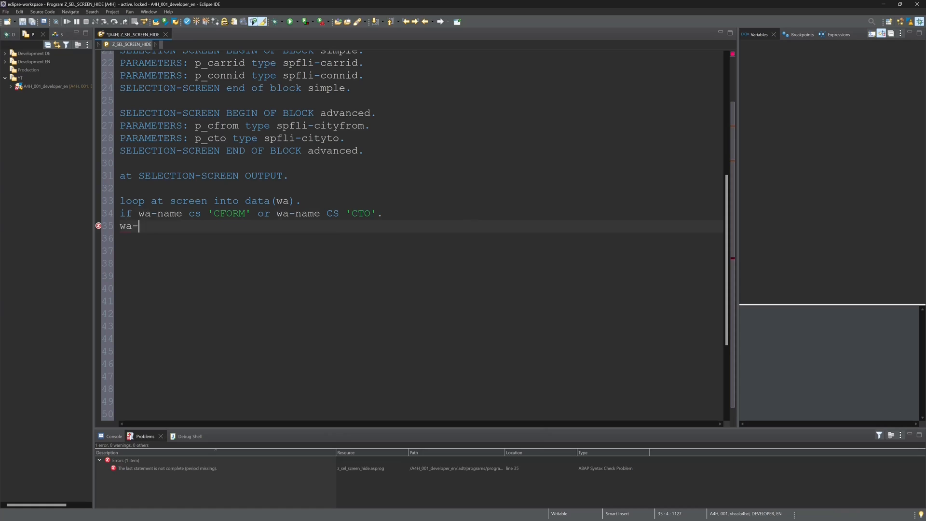
type("active")
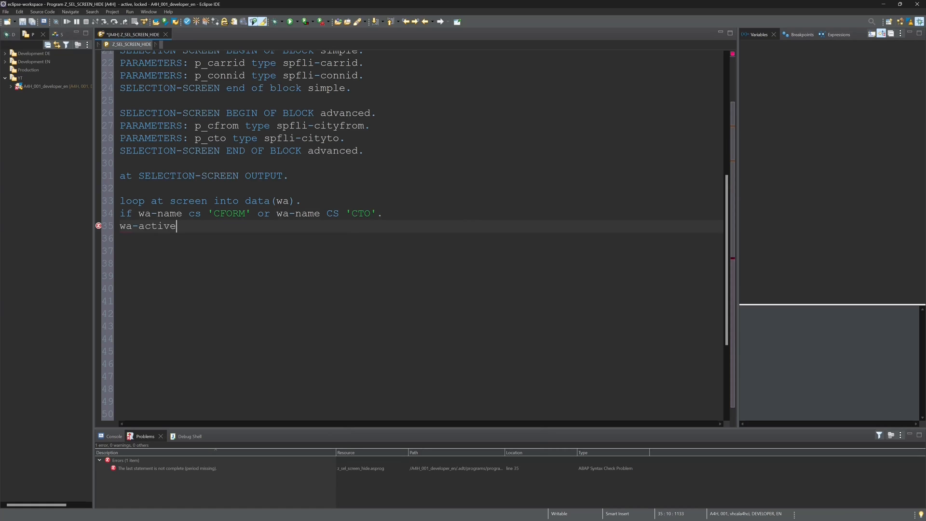
type("=")
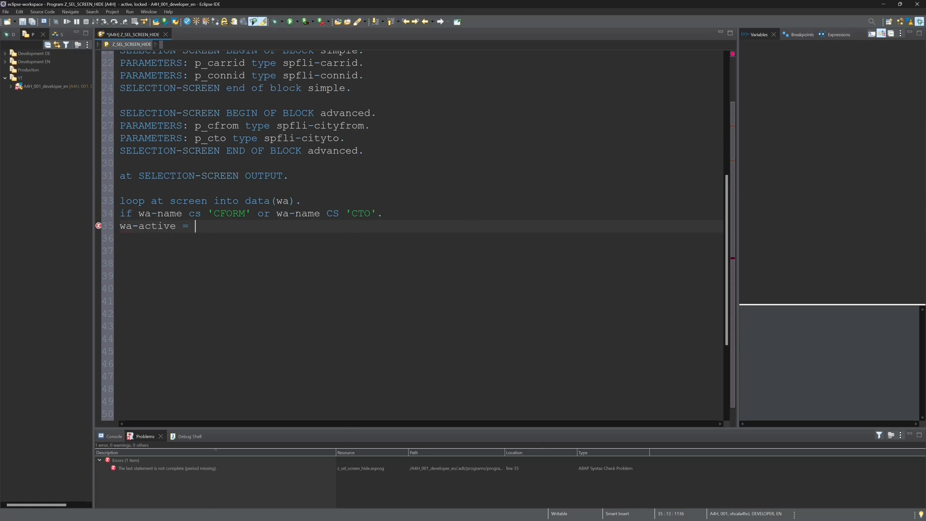
type("cond #( when")
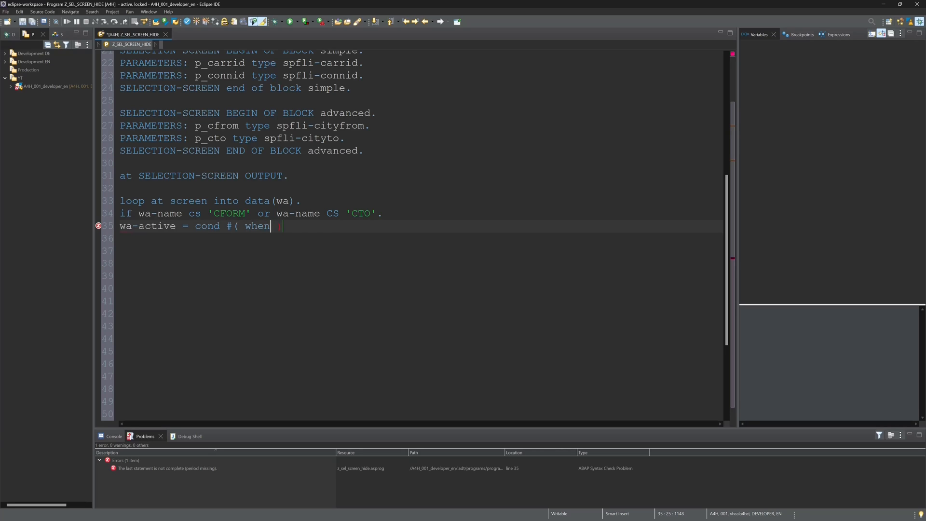
type("p_rb2 )")
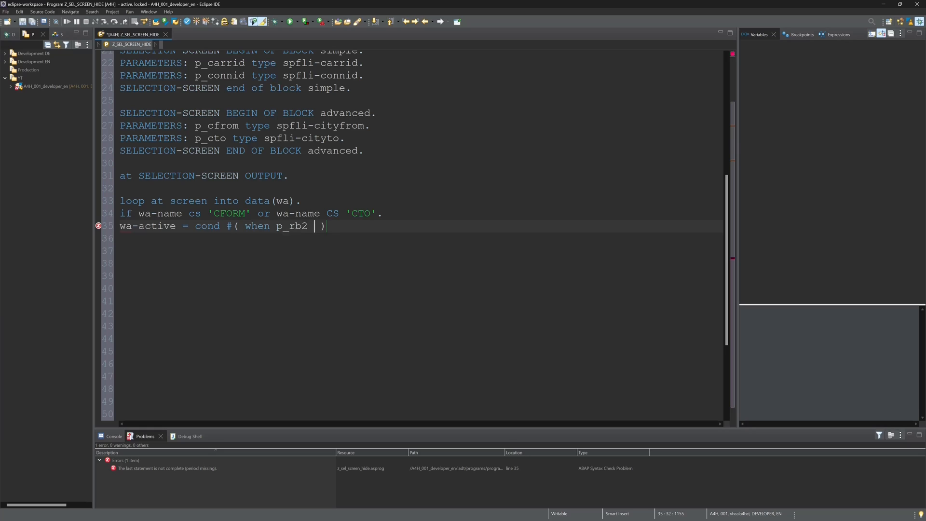
type("= abap_true th")
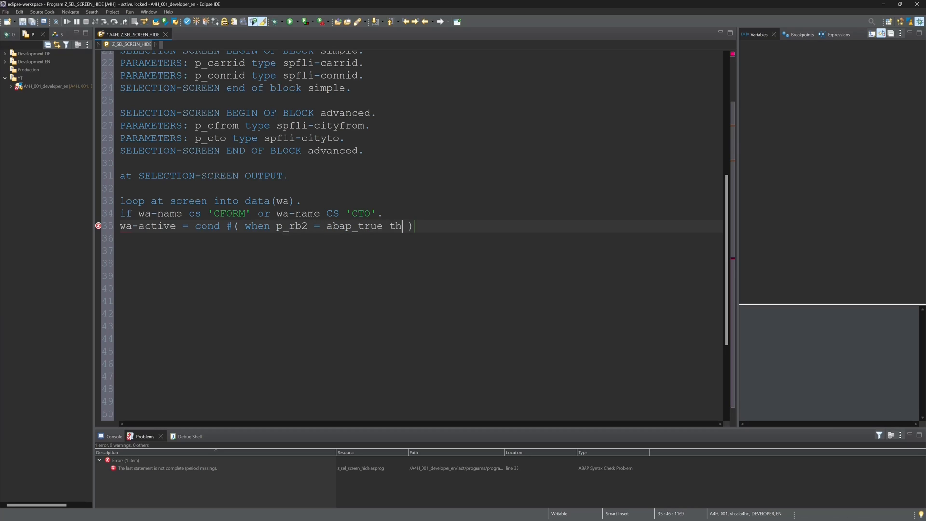
type("en 0 else")
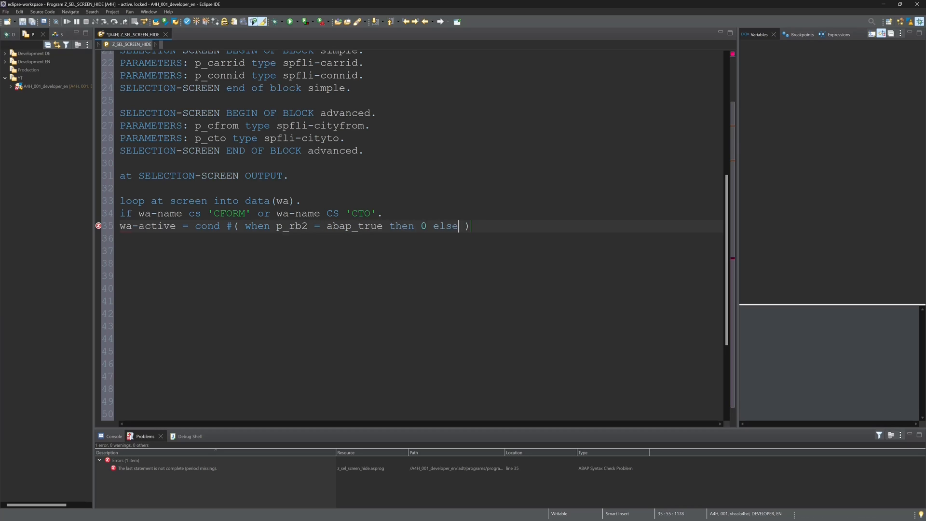
type("1 .")
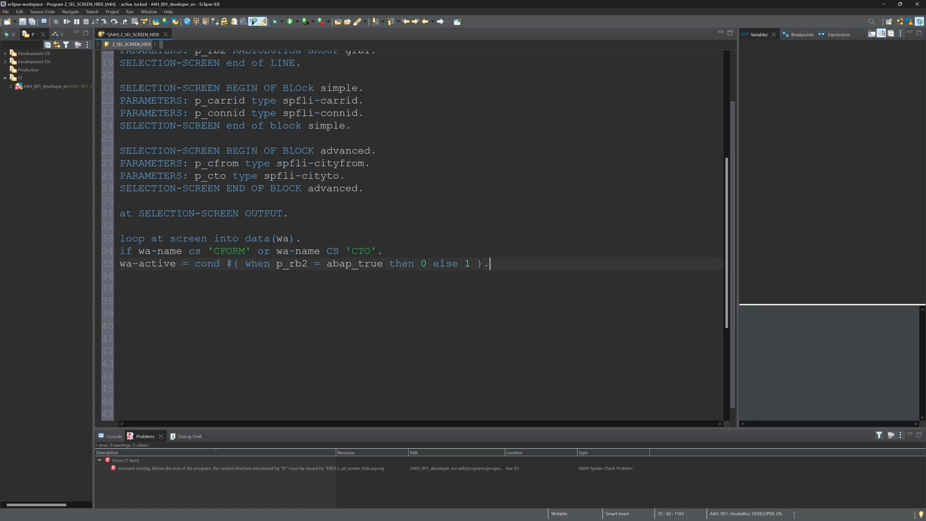
Step: Add MODIFY screen FROM wa, close with ENDIF and ENDLOOP, and start INITIALIZATION
type("mo")
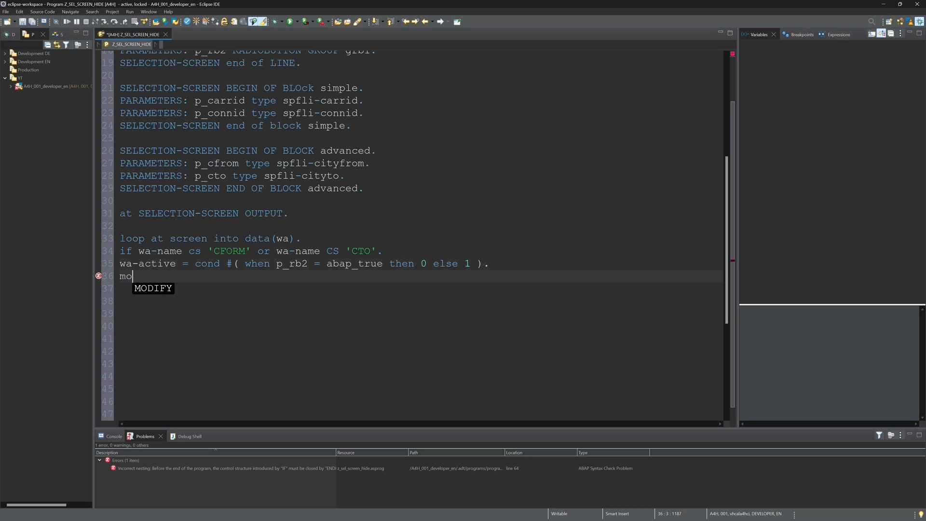
type("DIFY screen")
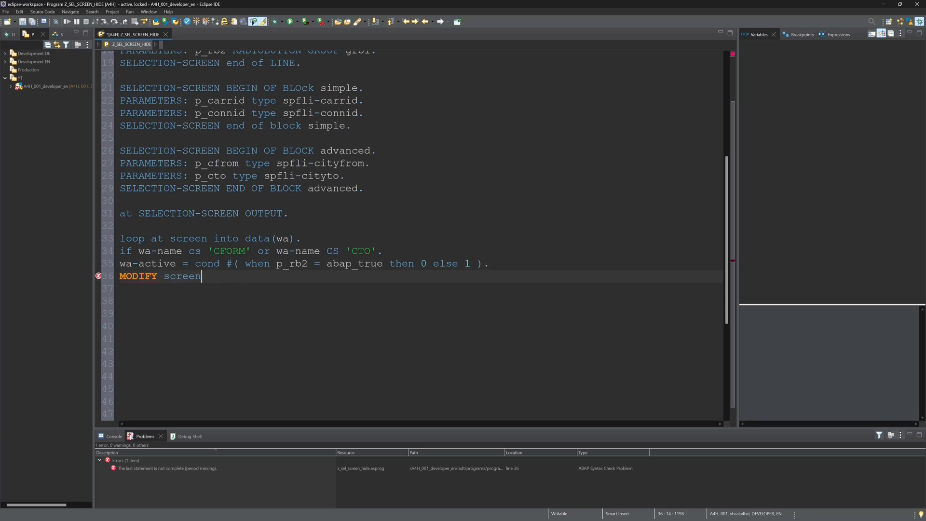
type("from")
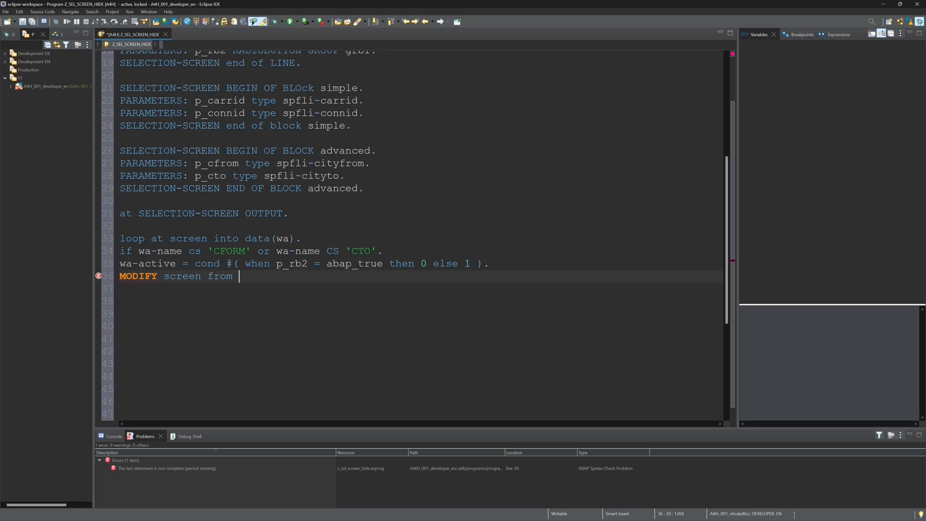
type("wa.")
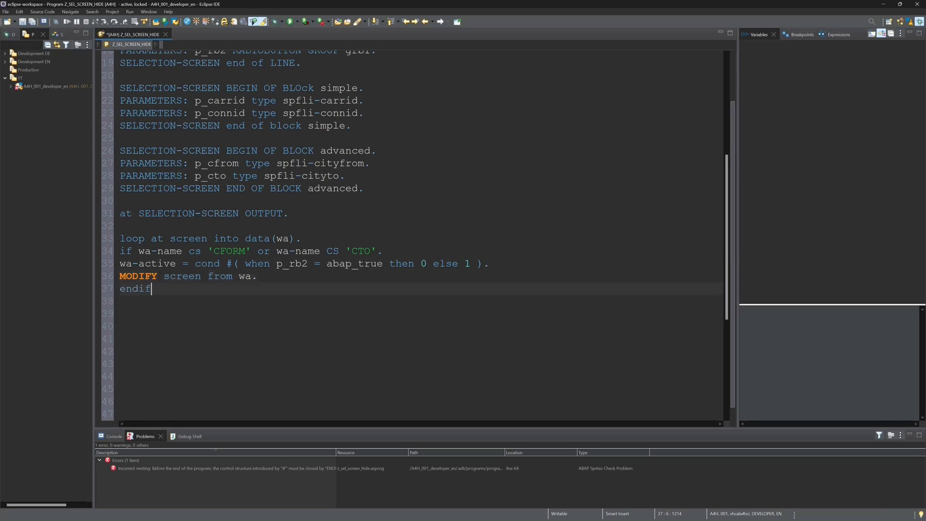
type(".")
left_click(419, 301)
type("endloop.")
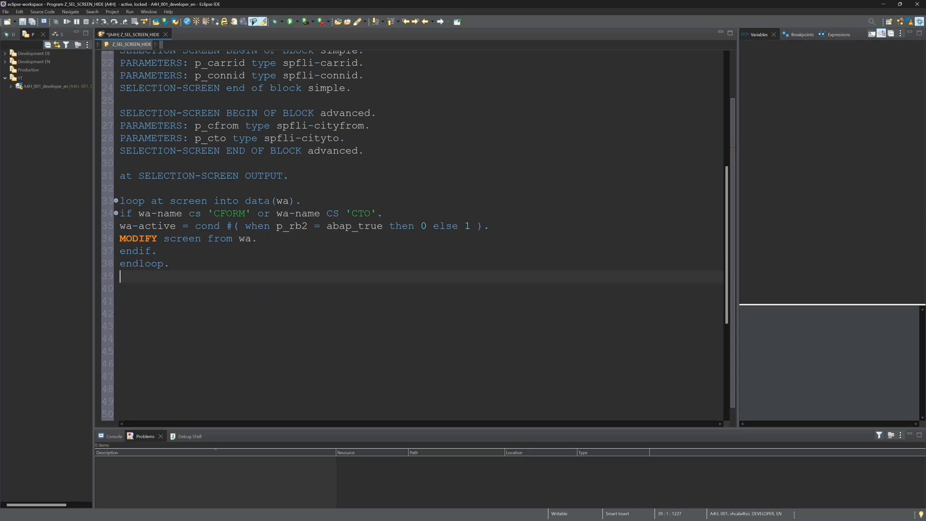
type("INITIALIZATION.")
left_click(420, 301)
type("lv_txt")
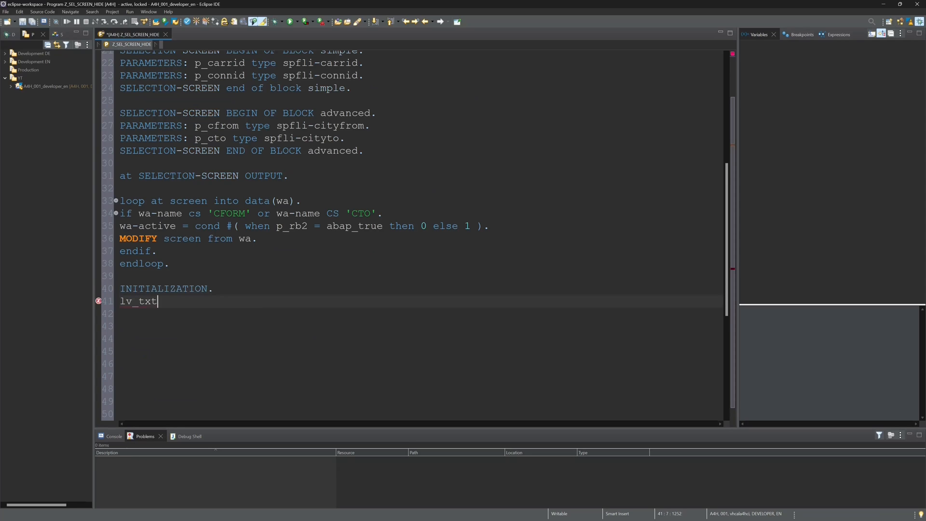
Step: Set lv_txt1 to ' Advanced:' and lv_txt2 to ' Simple:' under INITIALIZATION
type("1 = ''")
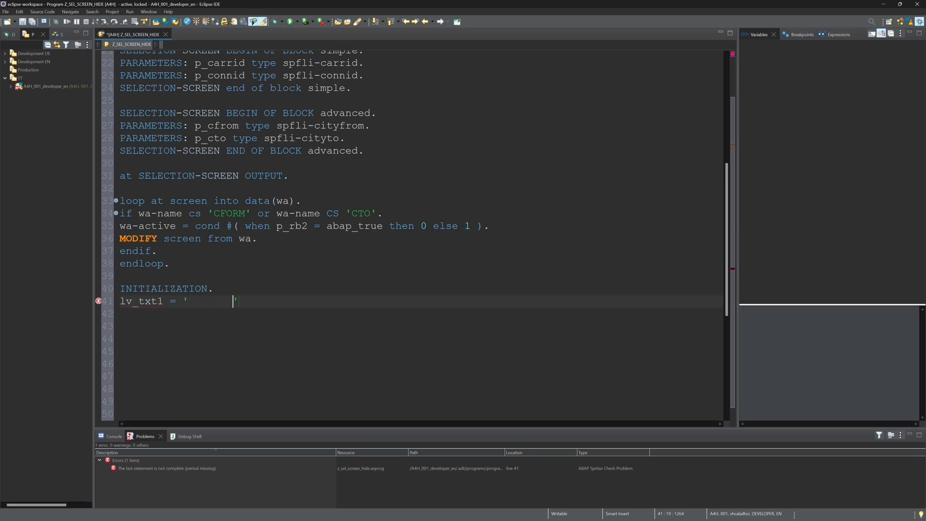
type("Advanced")
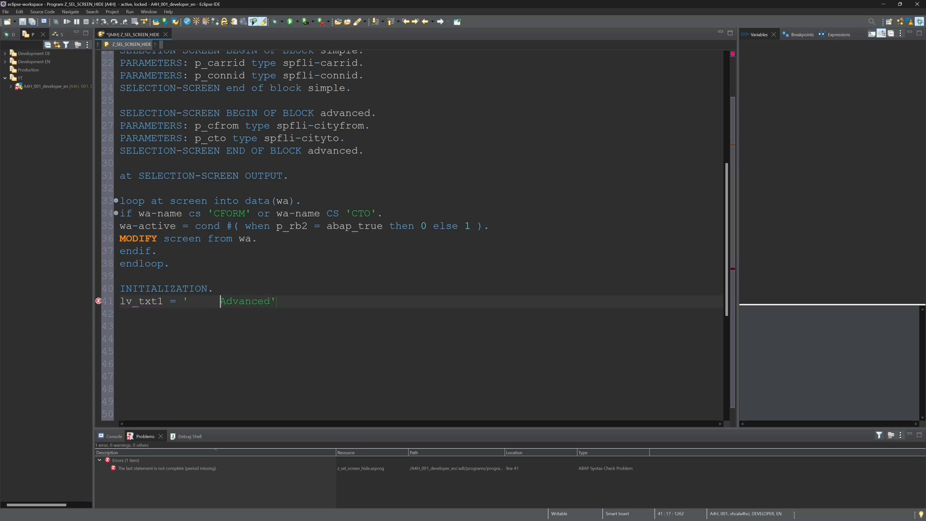
type(":'.")
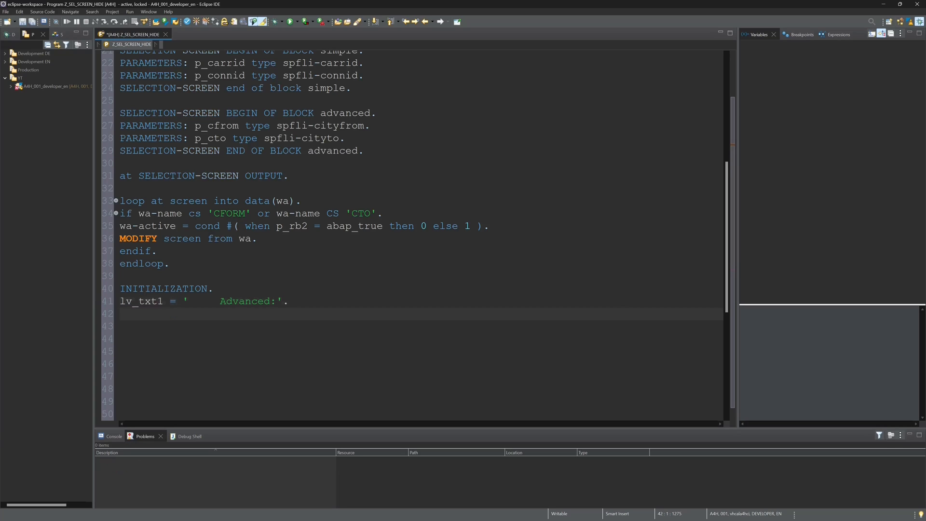
type("lv_txt2 = ''")
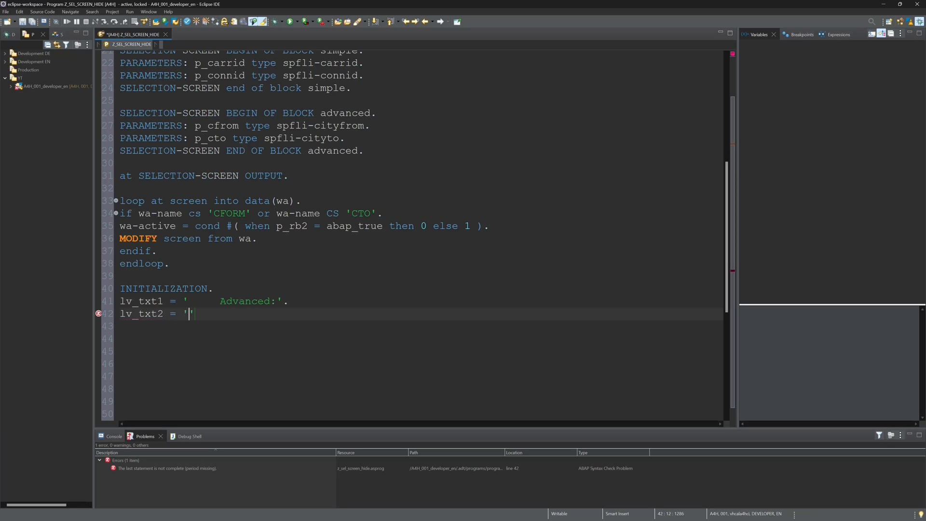
type("Simp")
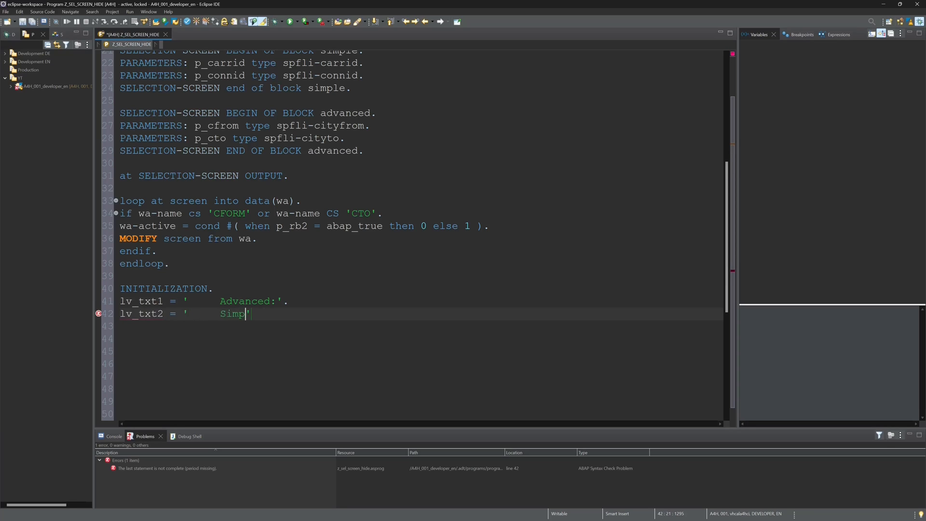
type("le:.")
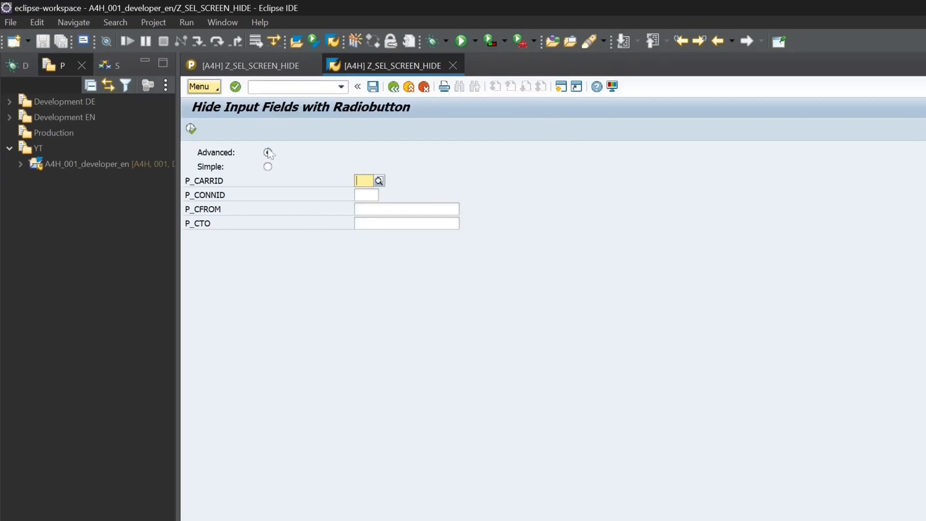
Step: Toggle Advanced and Simple on the selection screen to check the city fields
left_click(268, 152)
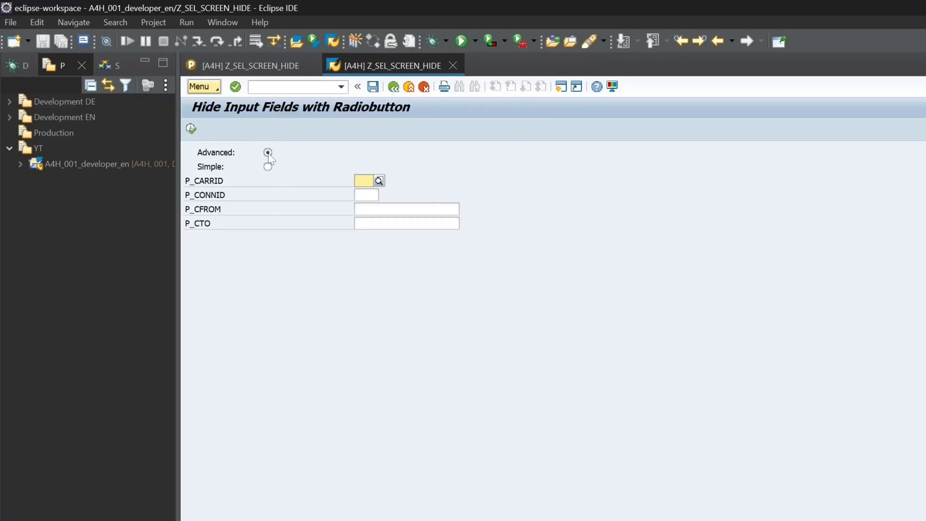
left_click(267, 166)
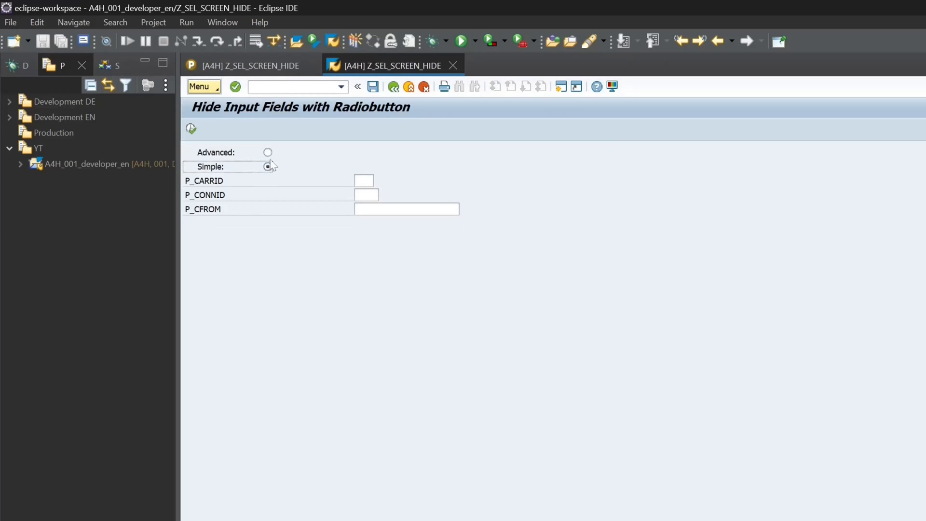
left_click(267, 152)
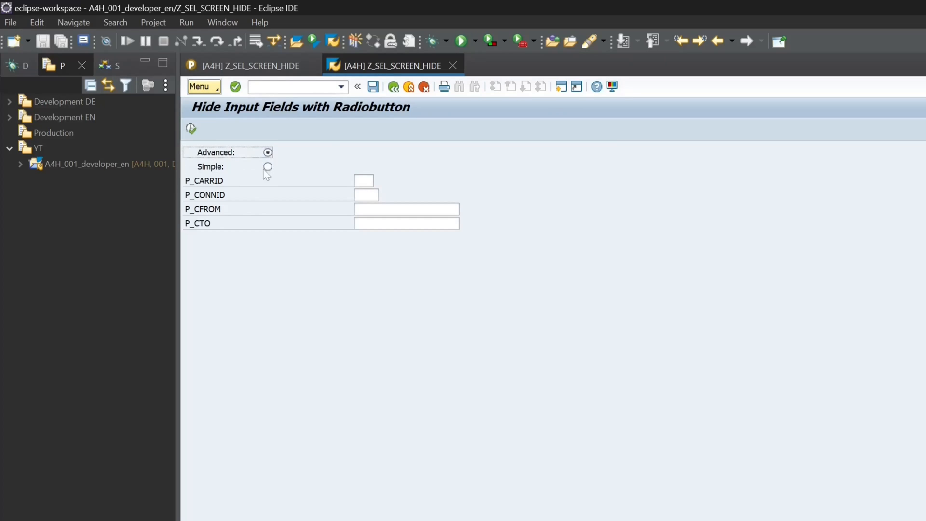
mouse_move(289, 142)
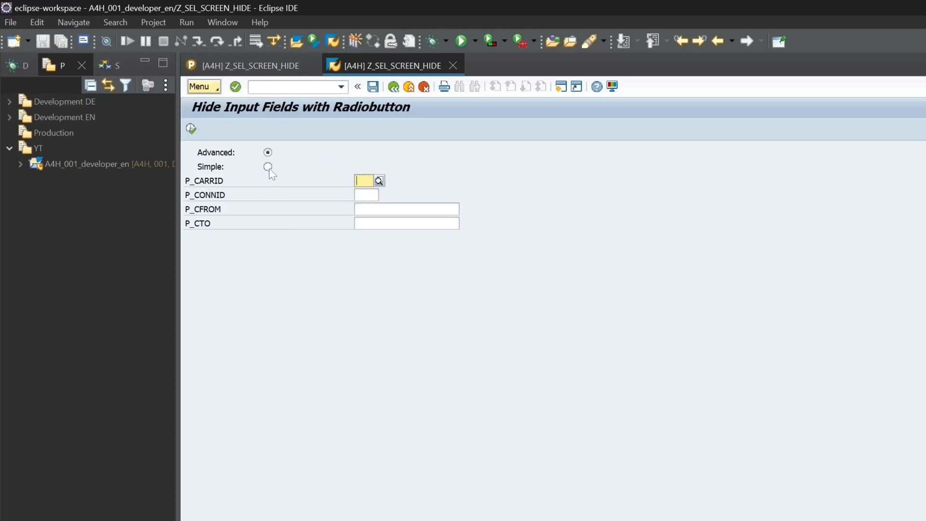
Step: Re-test after the CFROM fix, confirming Simple hides both city fields
left_click(267, 166)
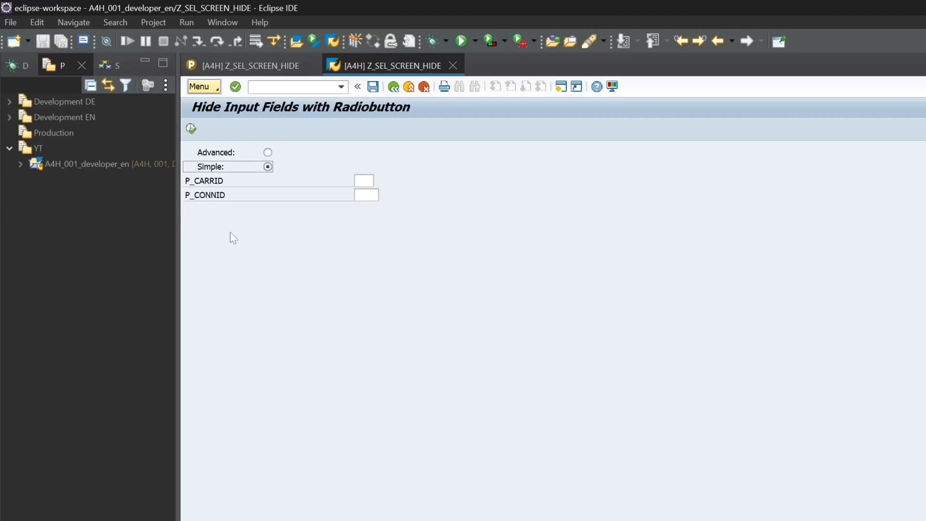
left_click(267, 153)
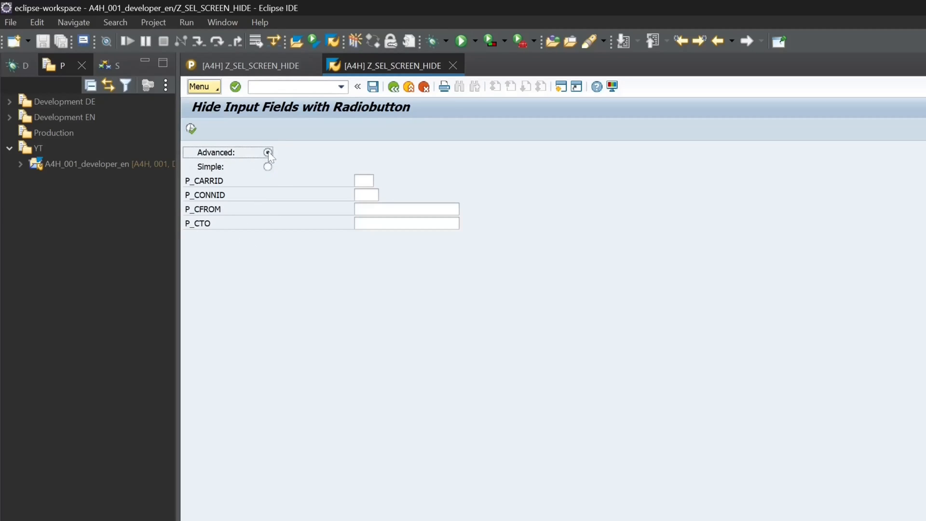
left_click(267, 166)
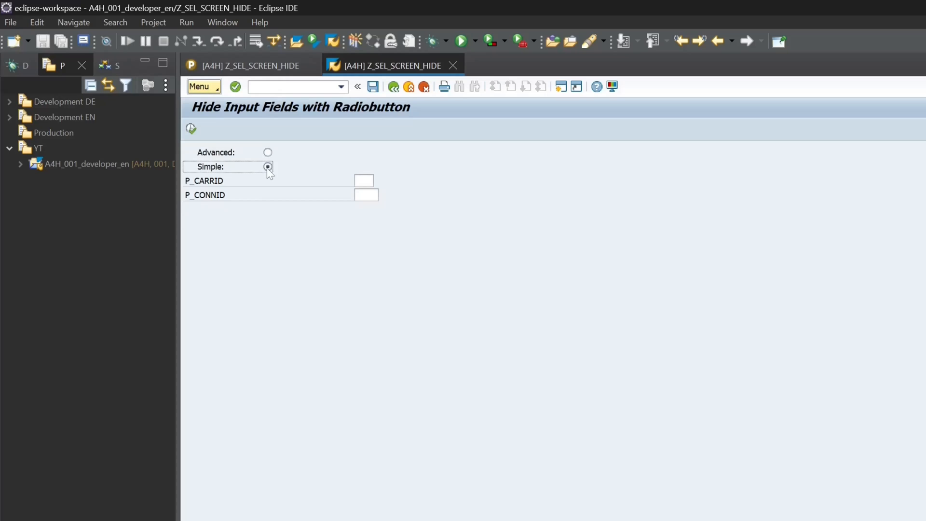
left_click(268, 152)
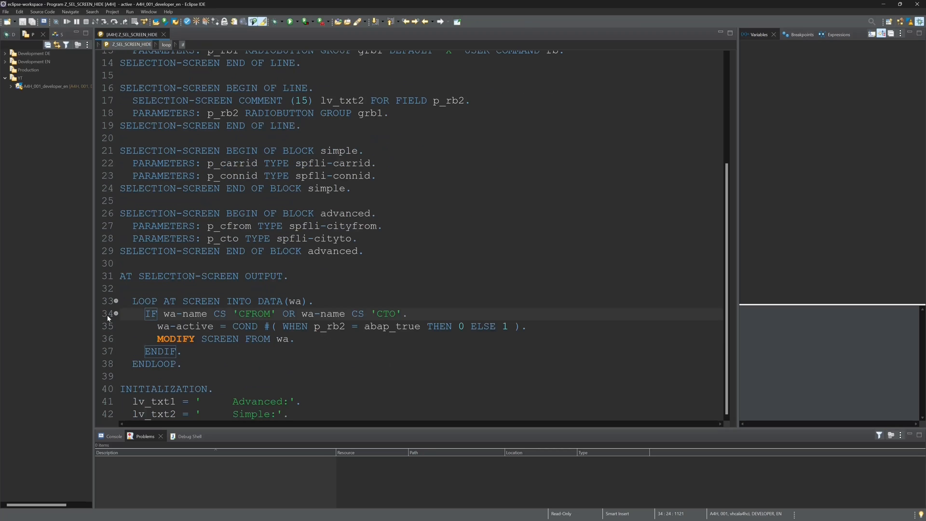
Step: Set a breakpoint inside the AT SELECTION-SCREEN OUTPUT screen loop
left_click(121, 313)
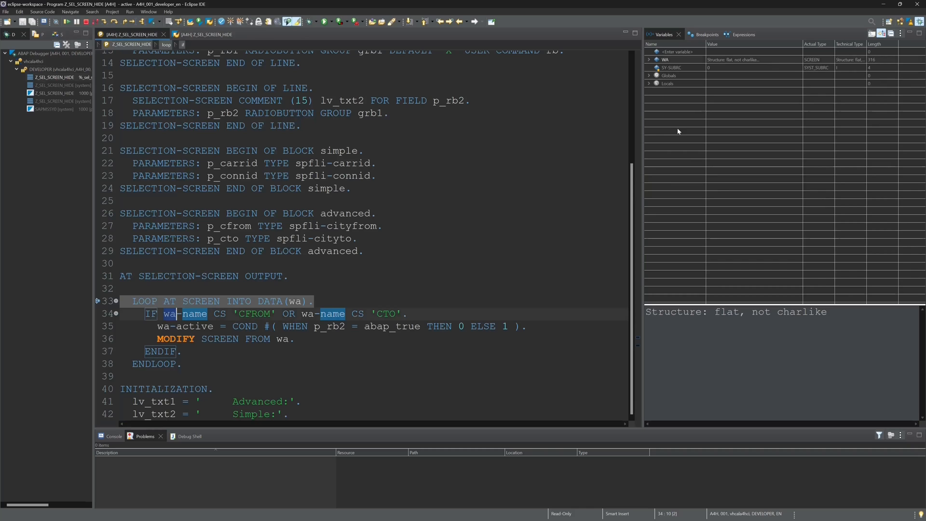
Step: Expand WA to inspect the P_CFROM screen element, showing ACTIVE 1
left_click(648, 59)
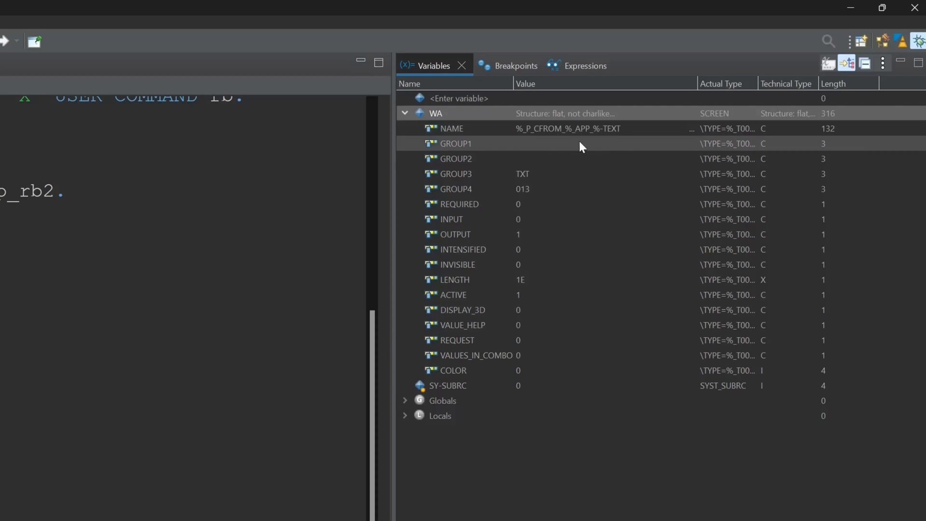
left_click(567, 128)
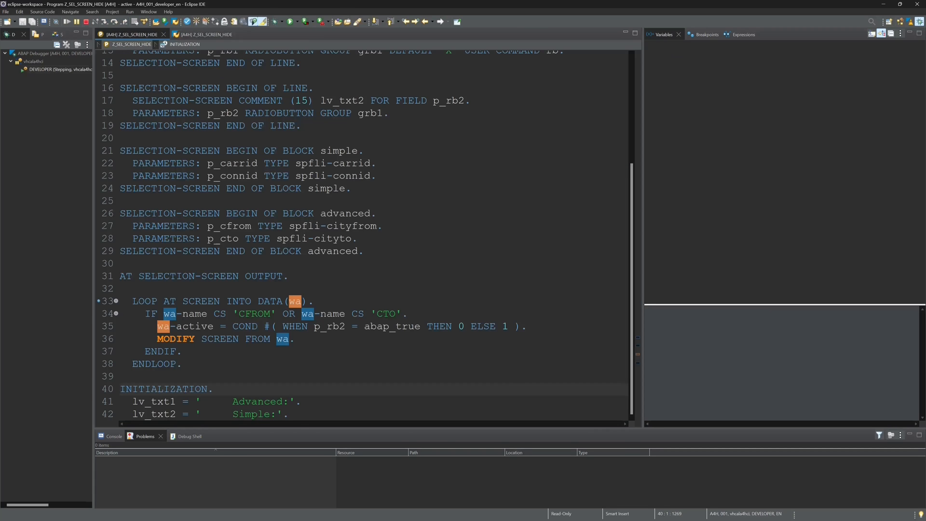
Step: Resume the report and toggle Simple and Advanced to hide and show city fields
left_click(203, 35)
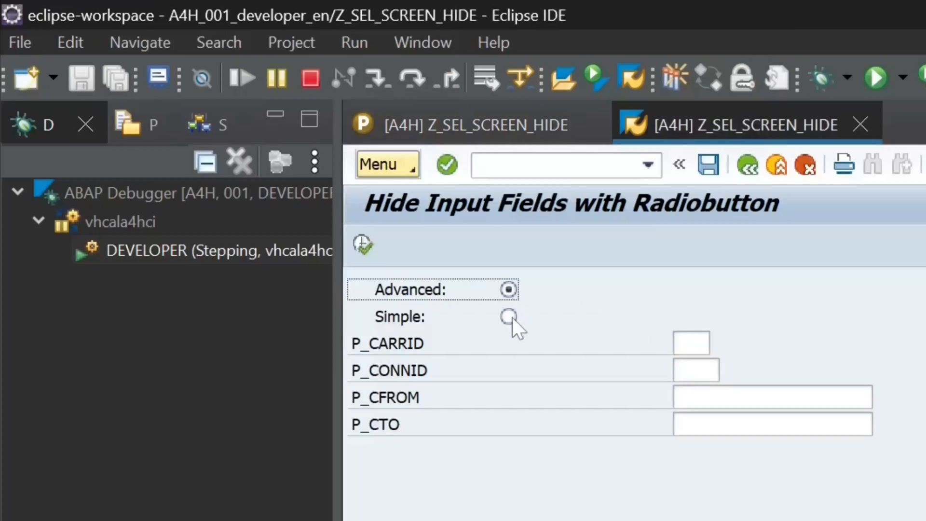
left_click(508, 316)
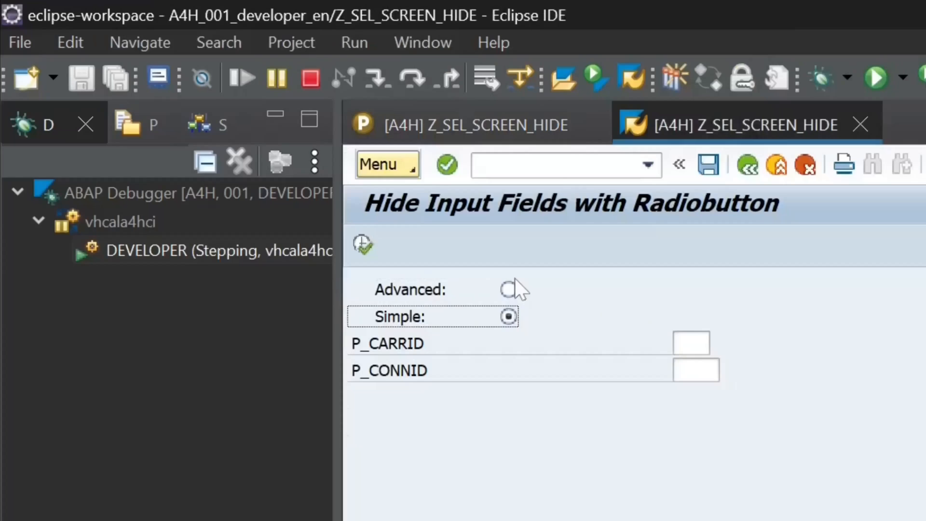
left_click(506, 289)
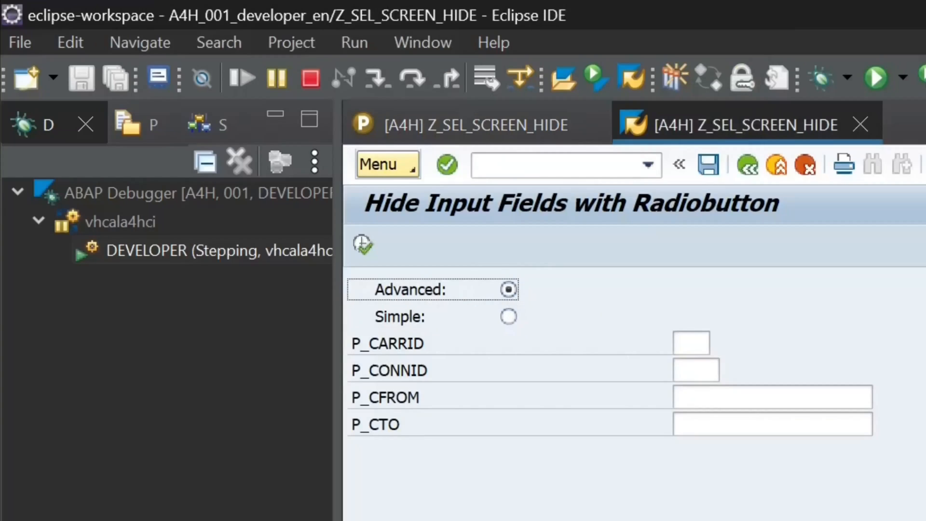
left_click(508, 316)
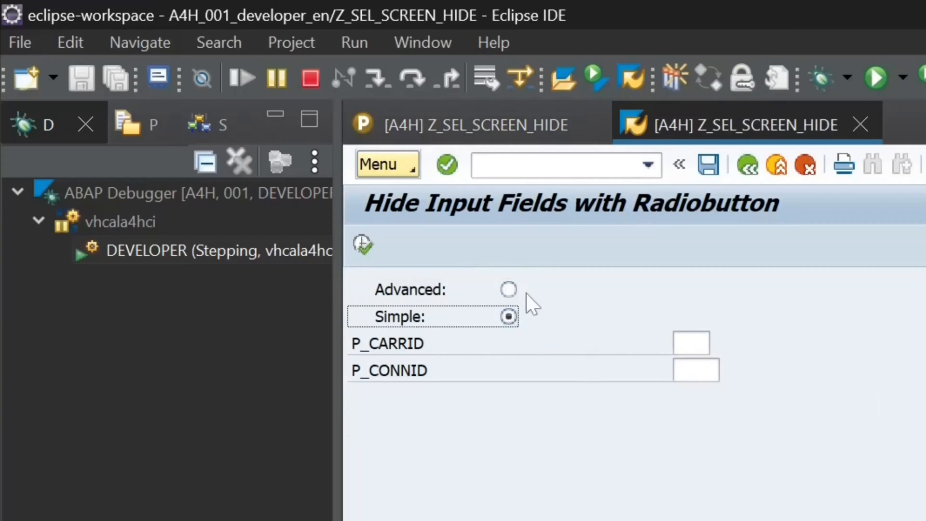
left_click(508, 289)
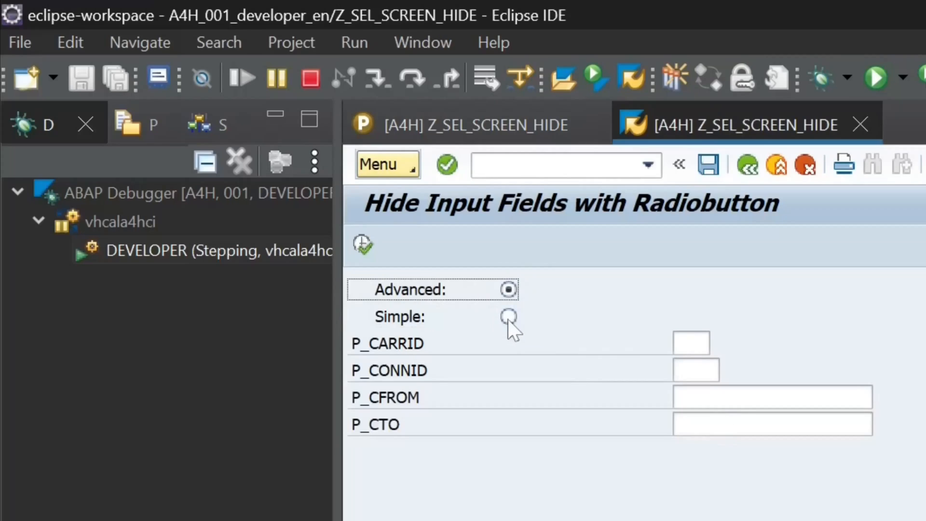
Step: Toggle again and finish on Simple, showing only P_CARRID and P_CONNID
left_click(508, 316)
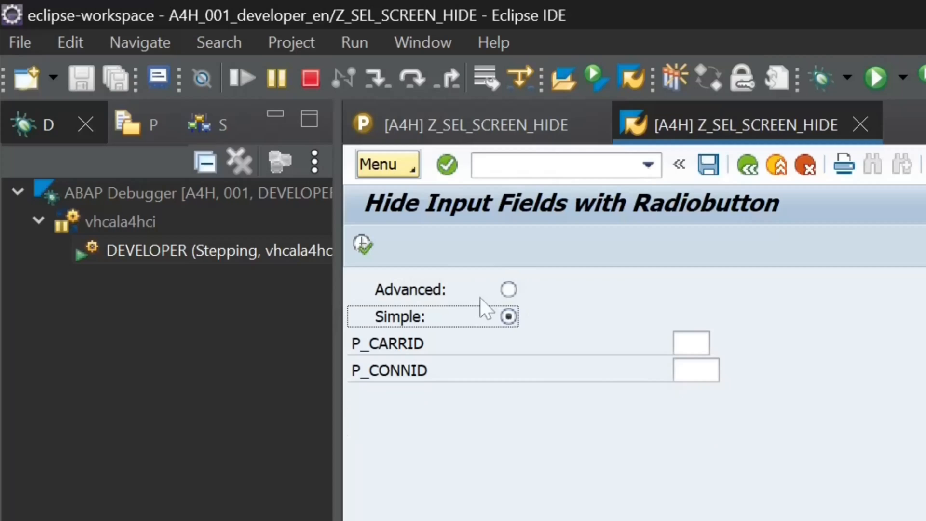
left_click(508, 289)
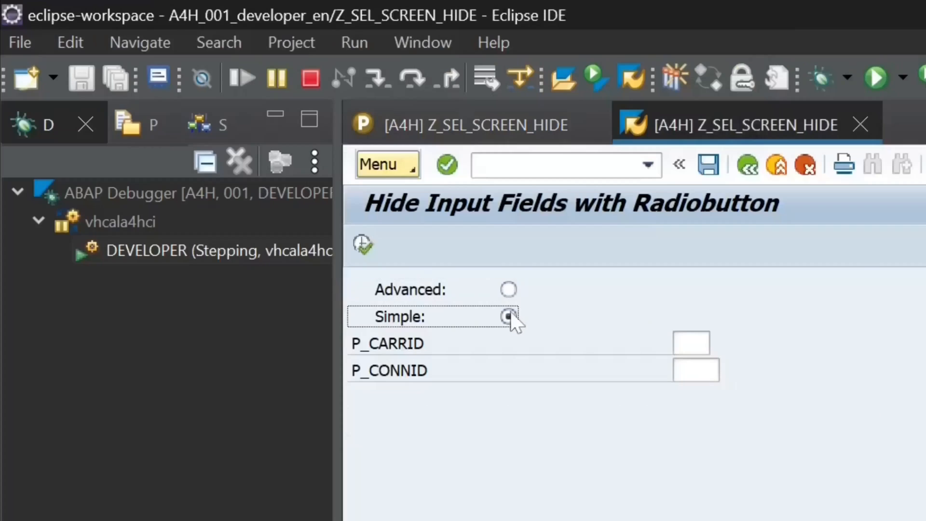
left_click(508, 288)
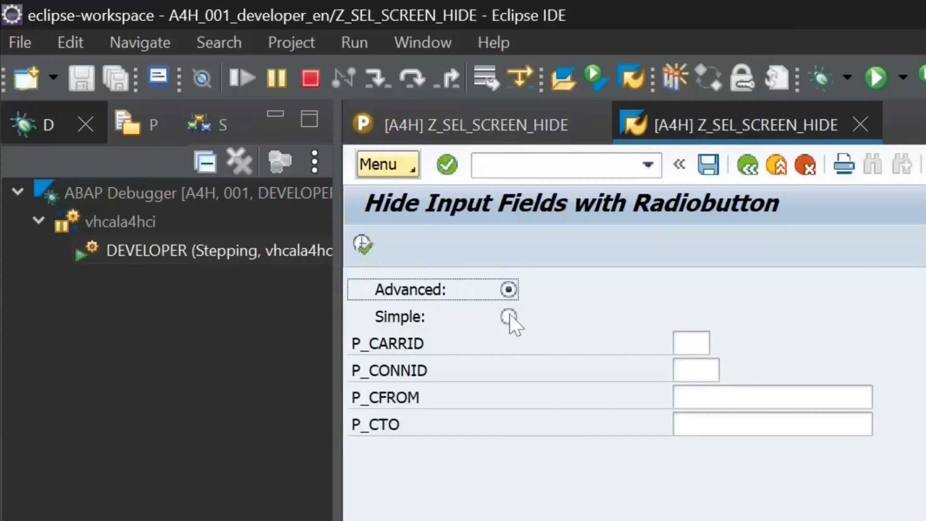
left_click(508, 316)
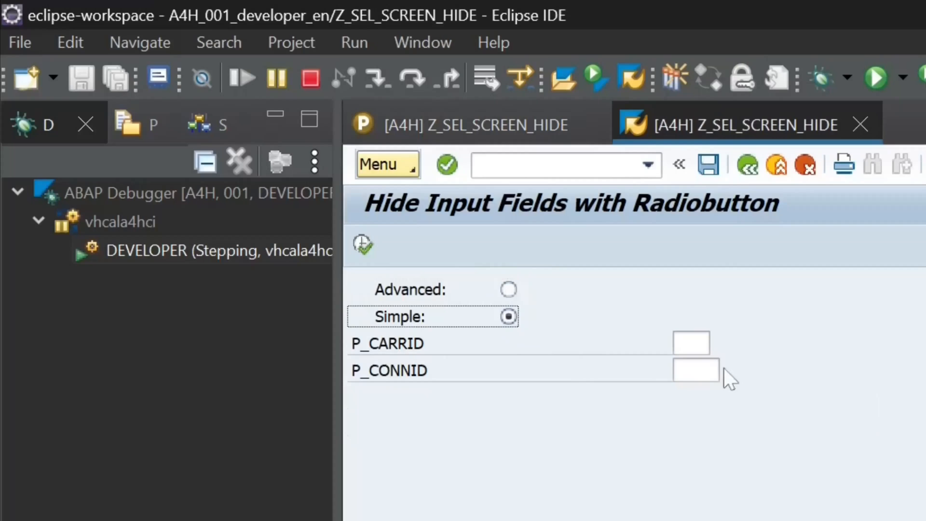